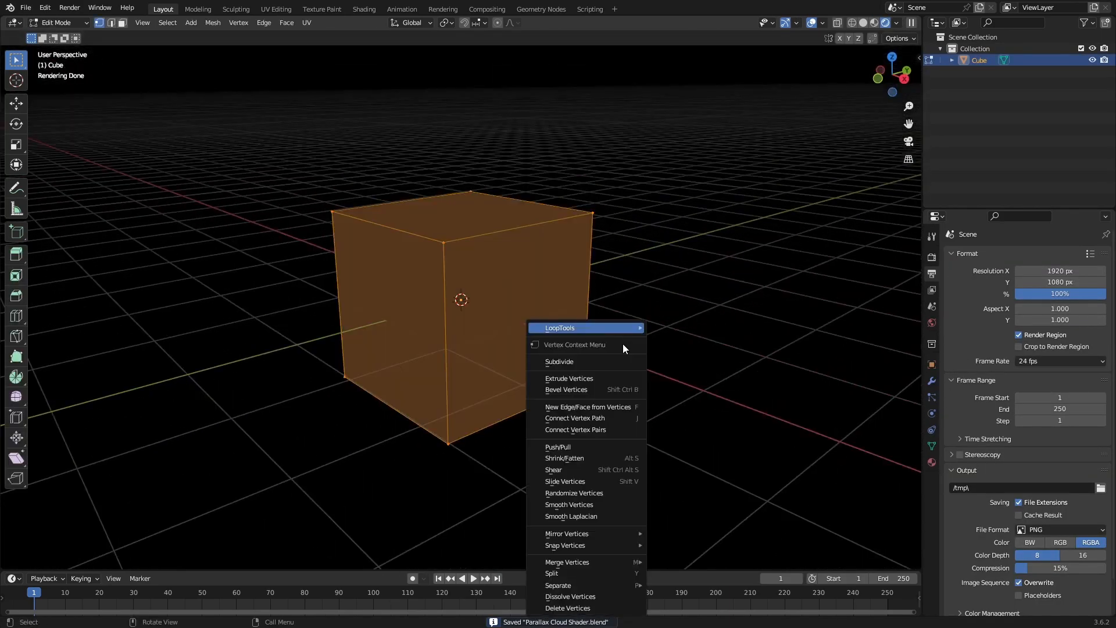
Step: Subdivide the cube, round it To Sphere at 1, and return to Object Mode
left_click(559, 361)
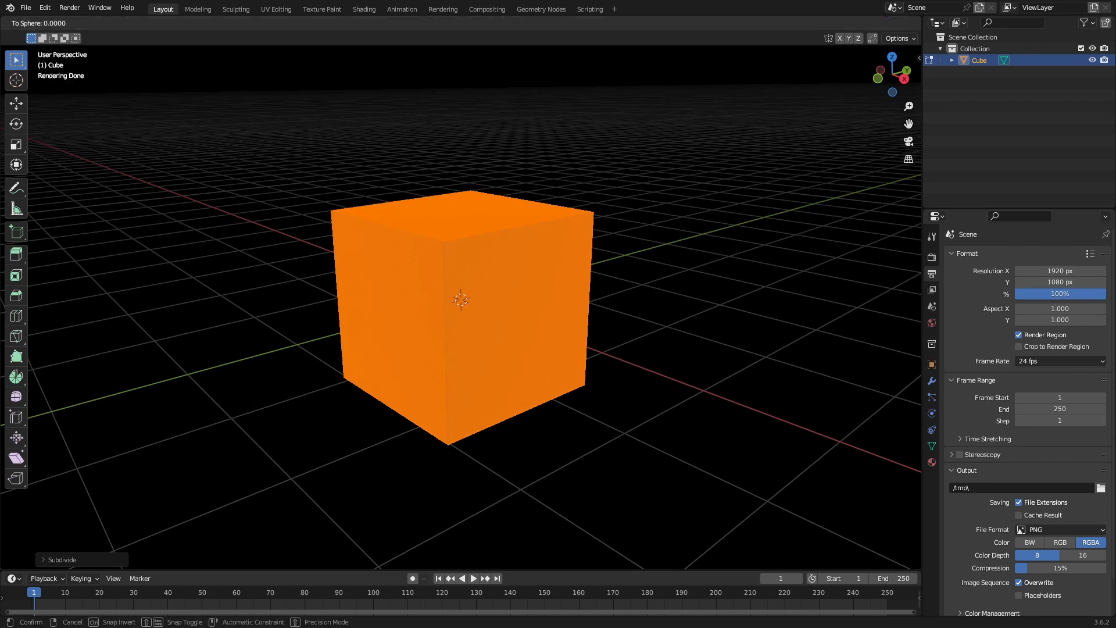
left_click(595, 363)
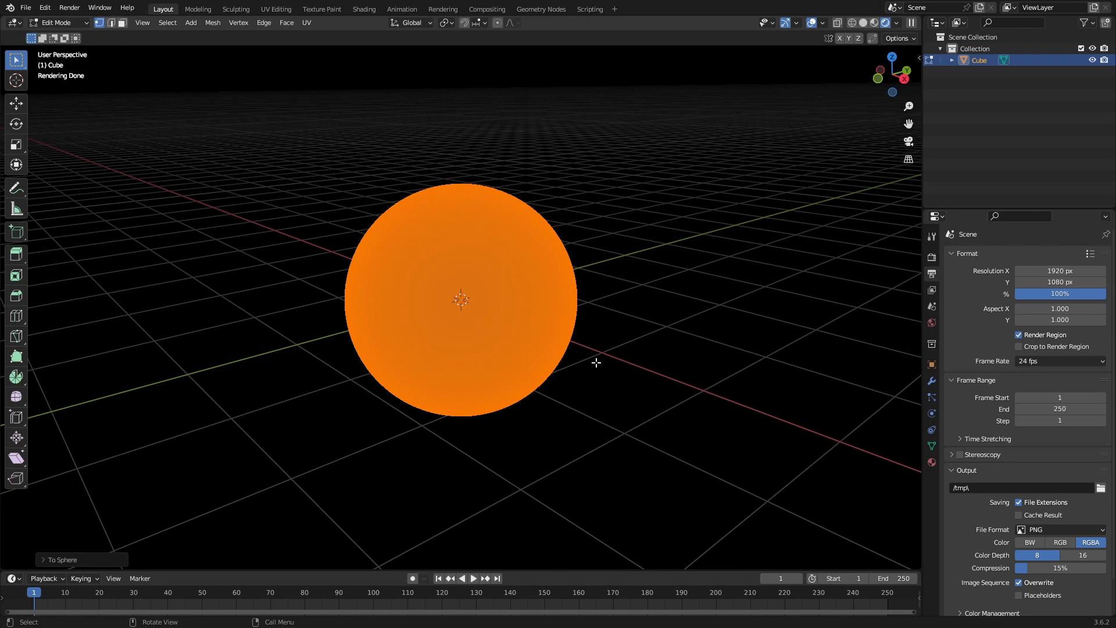
key("Tab")
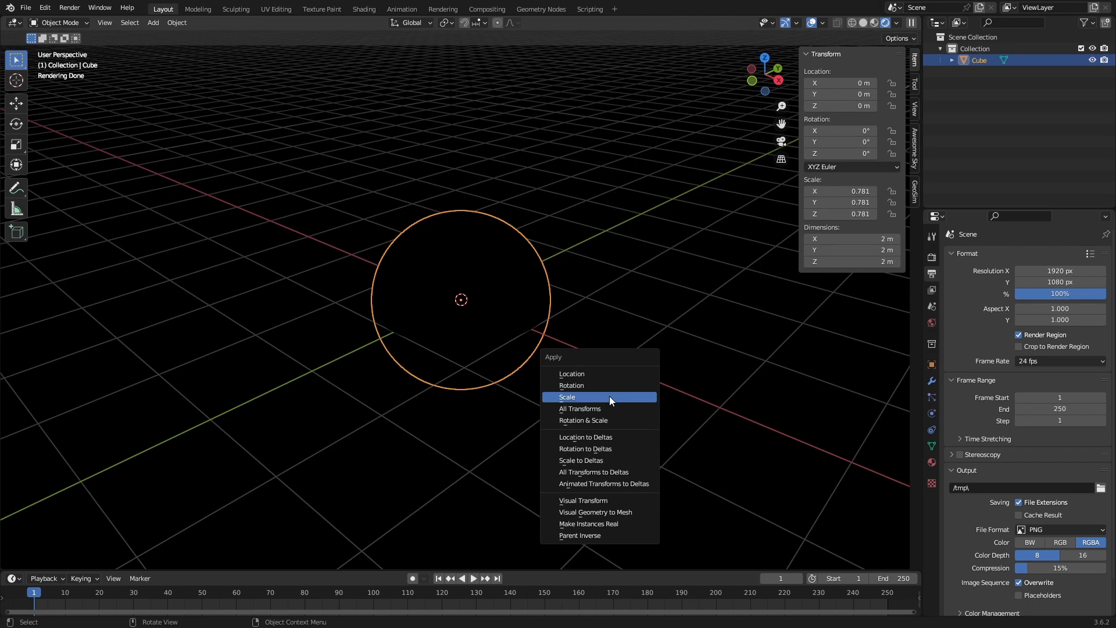
Step: Apply scale, duplicate into Surface and Clouds spheres, rename Clouds' mesh and give it its own material
left_click(566, 396)
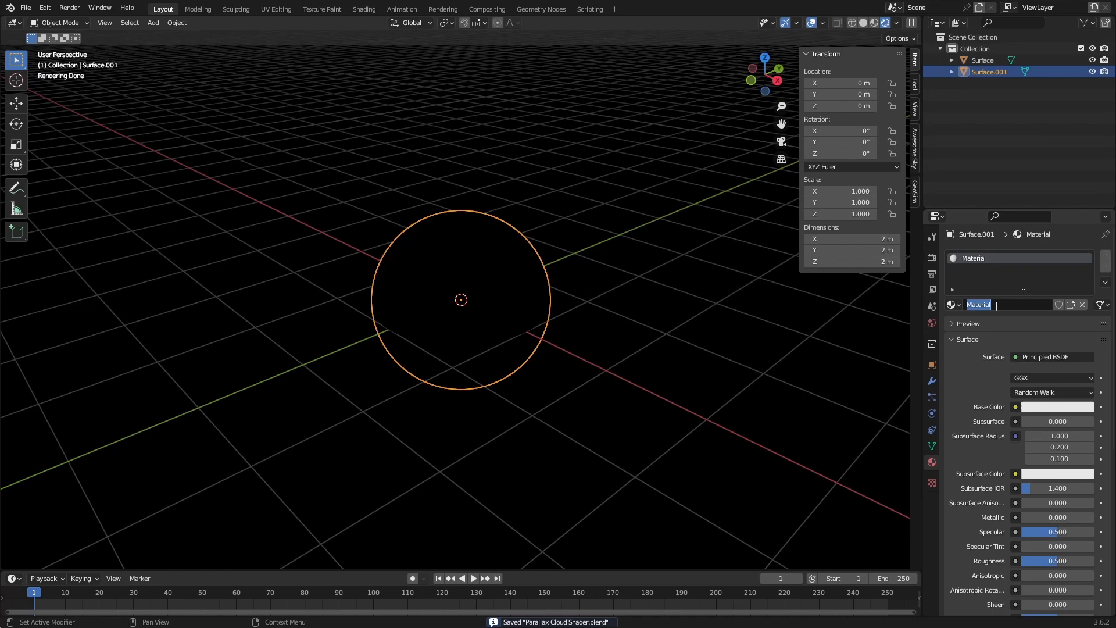
type("c")
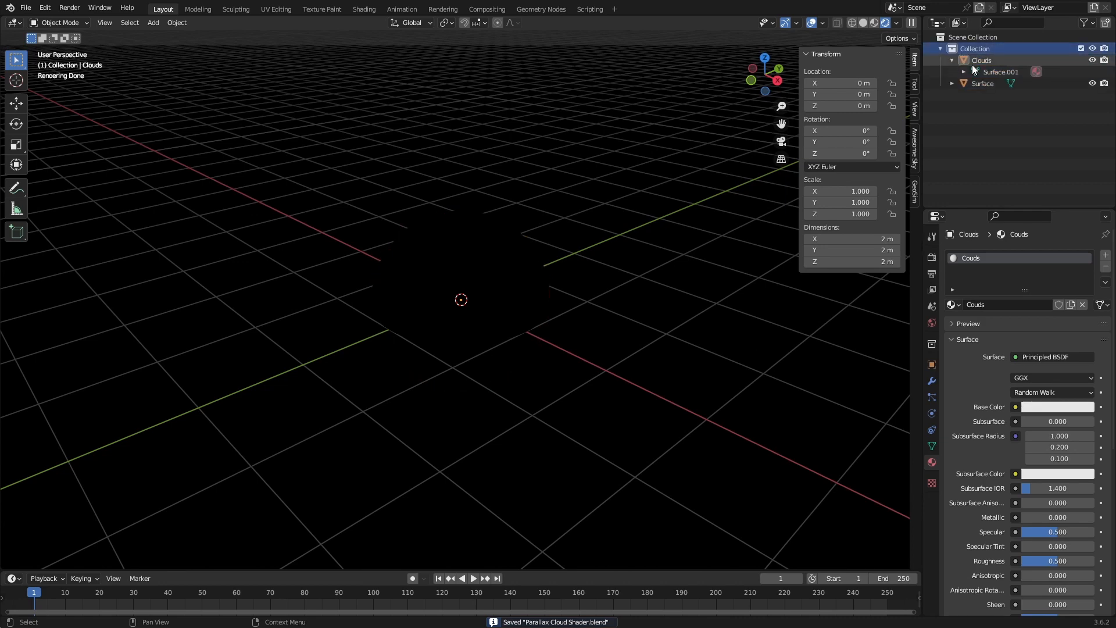
left_click(994, 71)
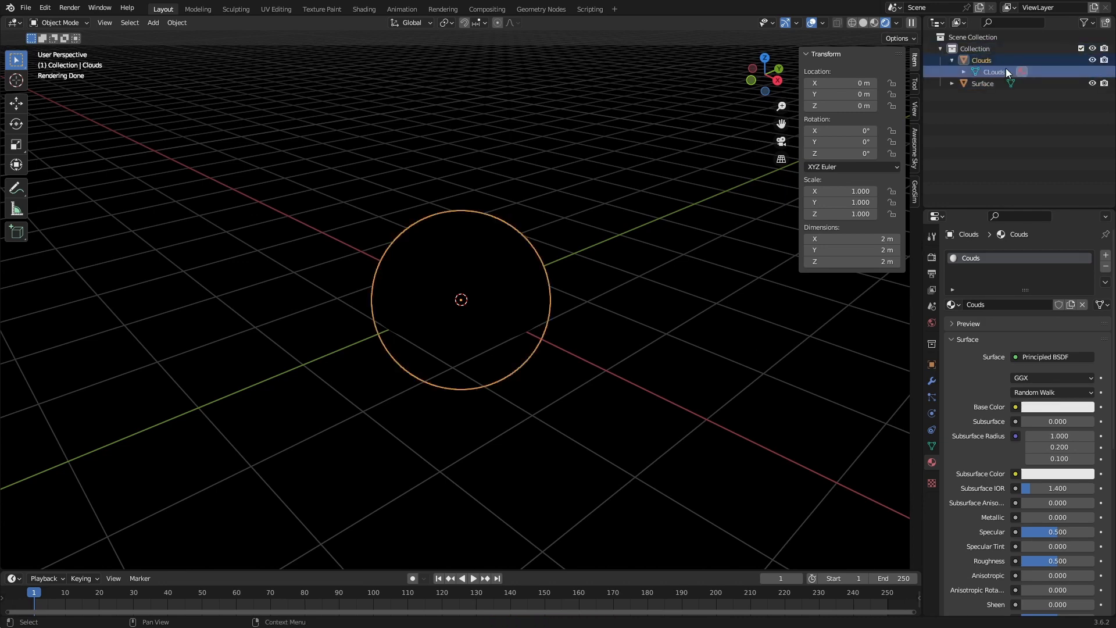
double_click(992, 71)
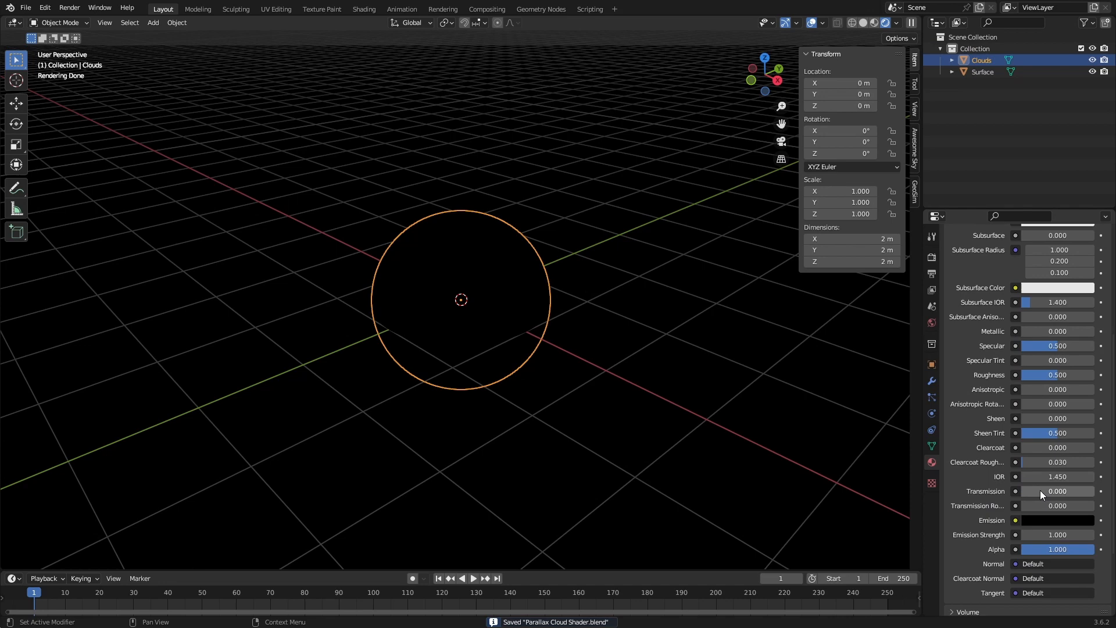
scroll("down", 3)
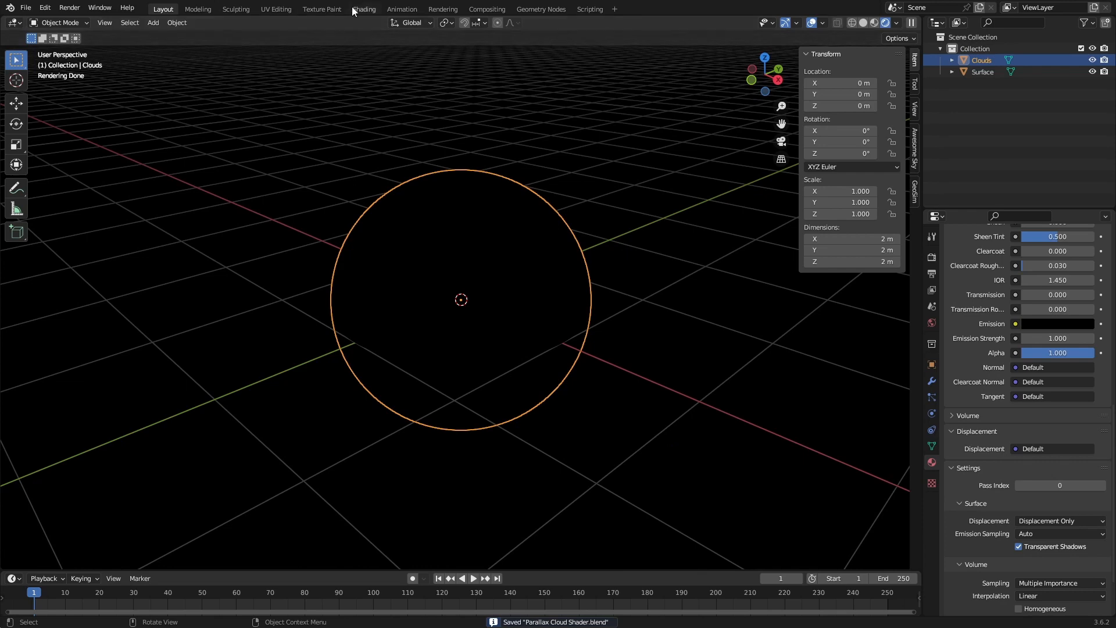
Step: In the Shading workspace add a Displacement node wired to the Material Output's Displacement socket
left_click(364, 8)
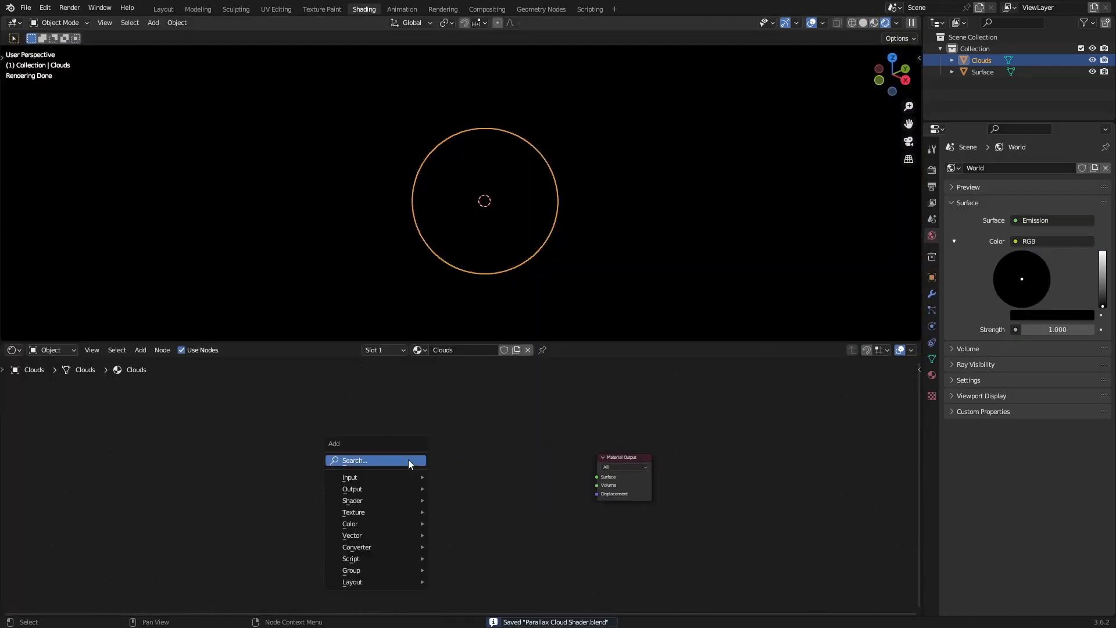
left_click(350, 476)
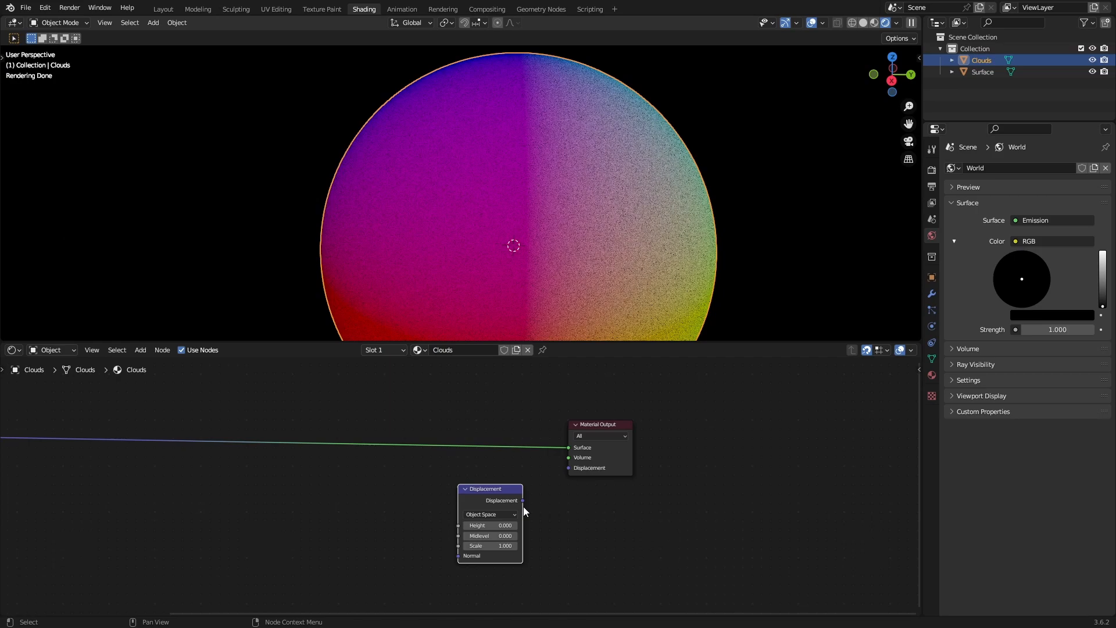
left_click_drag(522, 500, 568, 467)
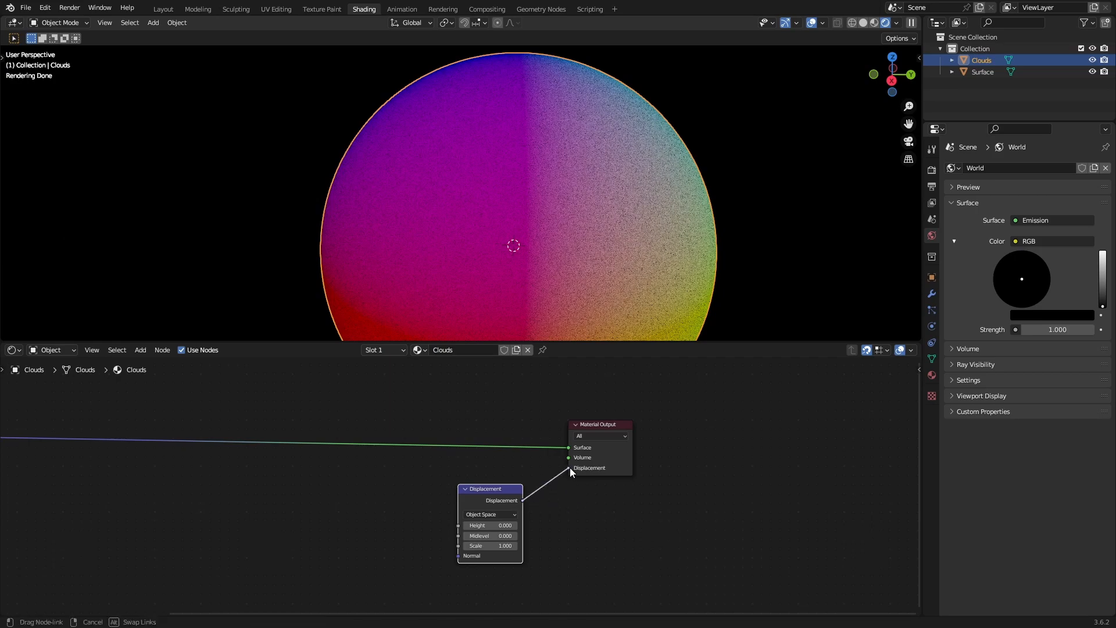
Step: Feed Atmosphere Thickness through Divide and Multiply into Displacement Height, adding Clouds.png texture and Geometry nodes
left_click(489, 524)
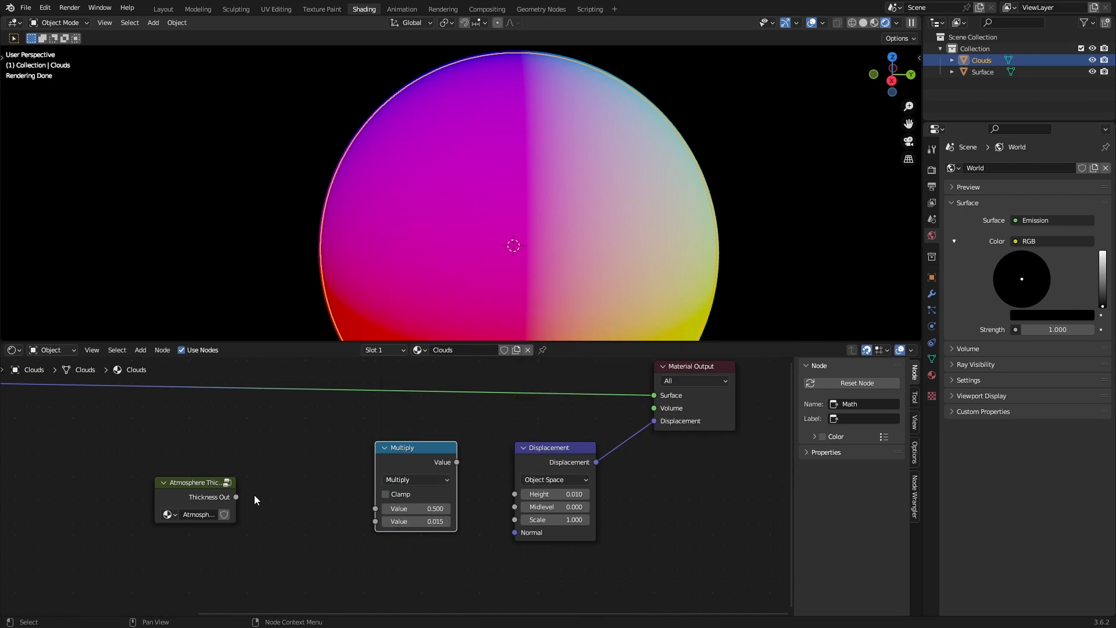
left_click_drag(416, 446, 264, 470)
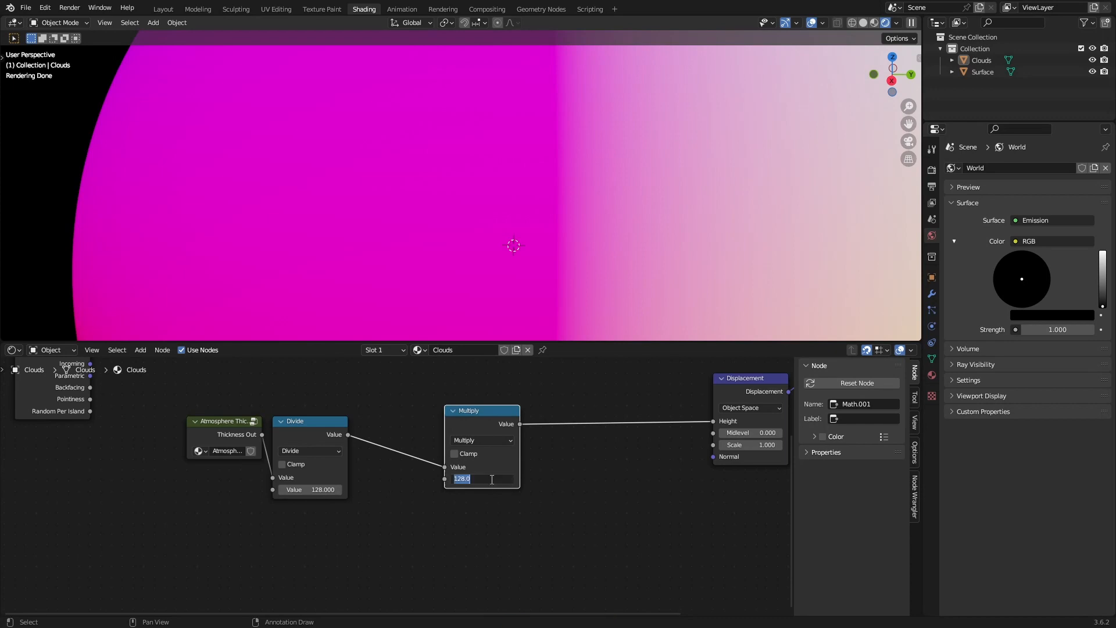
type("0.420")
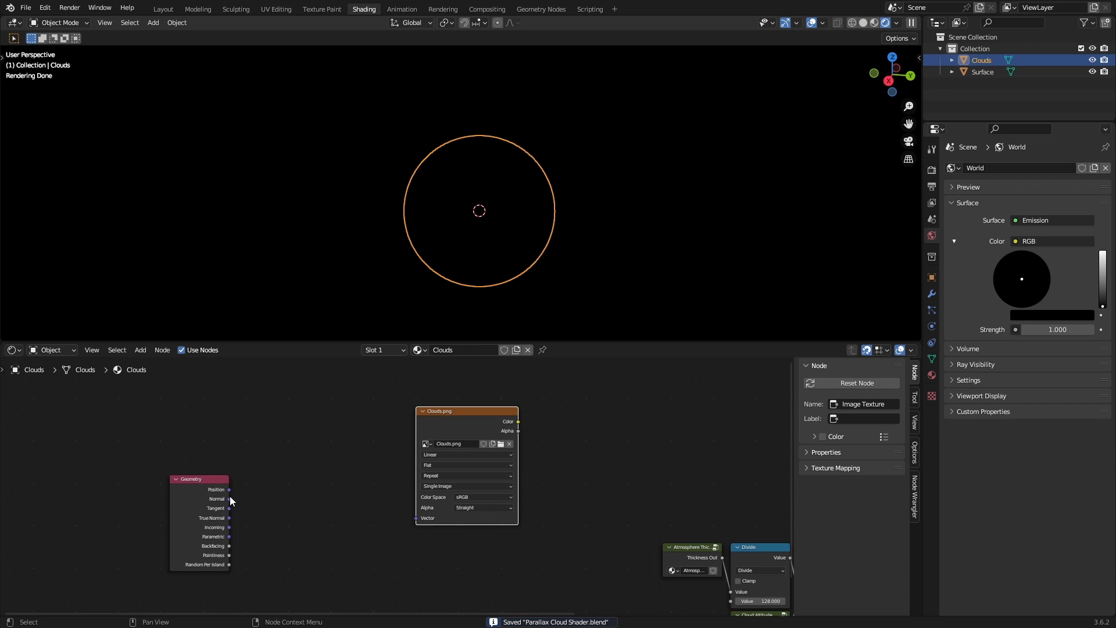
Step: Feed Geometry into the Clouds.png texture and add a Texture Coordinate node
left_click_drag(229, 490, 417, 517)
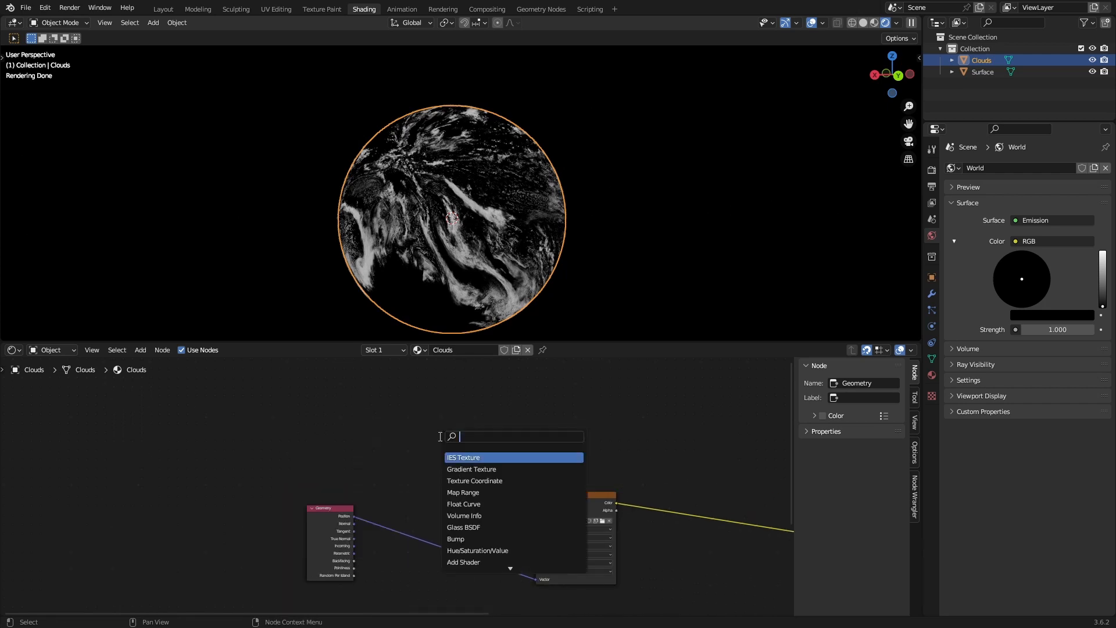
left_click(474, 480)
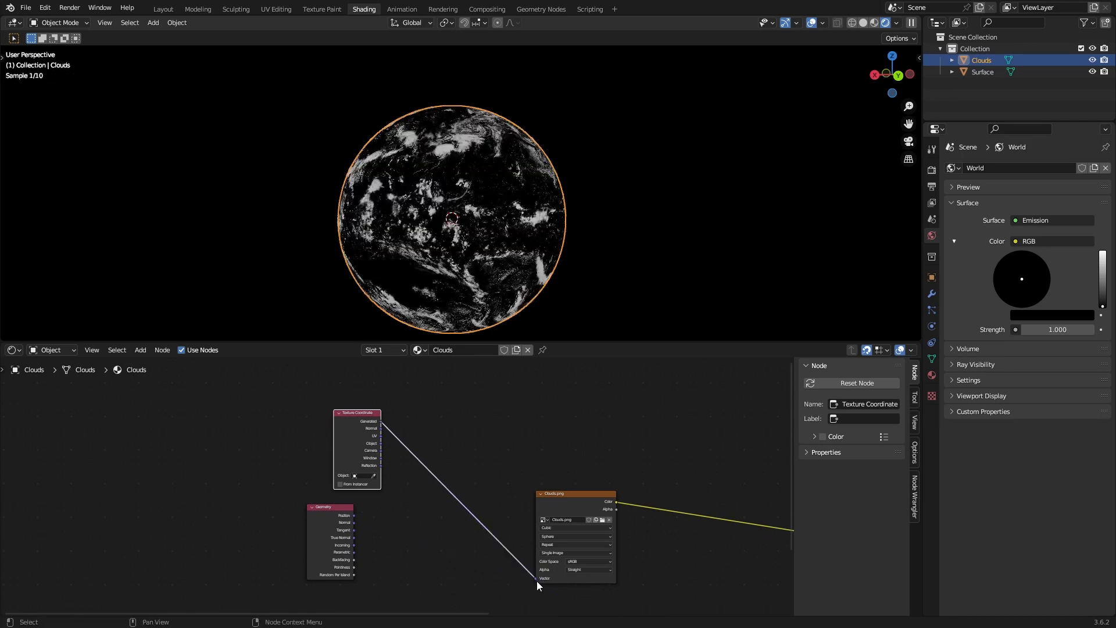
Step: Remap Geometry Position via Separate XYZ, Add 1.0, Divide 2.0 and Combine XYZ into the texture Vector
left_click_drag(537, 586, 437, 533)
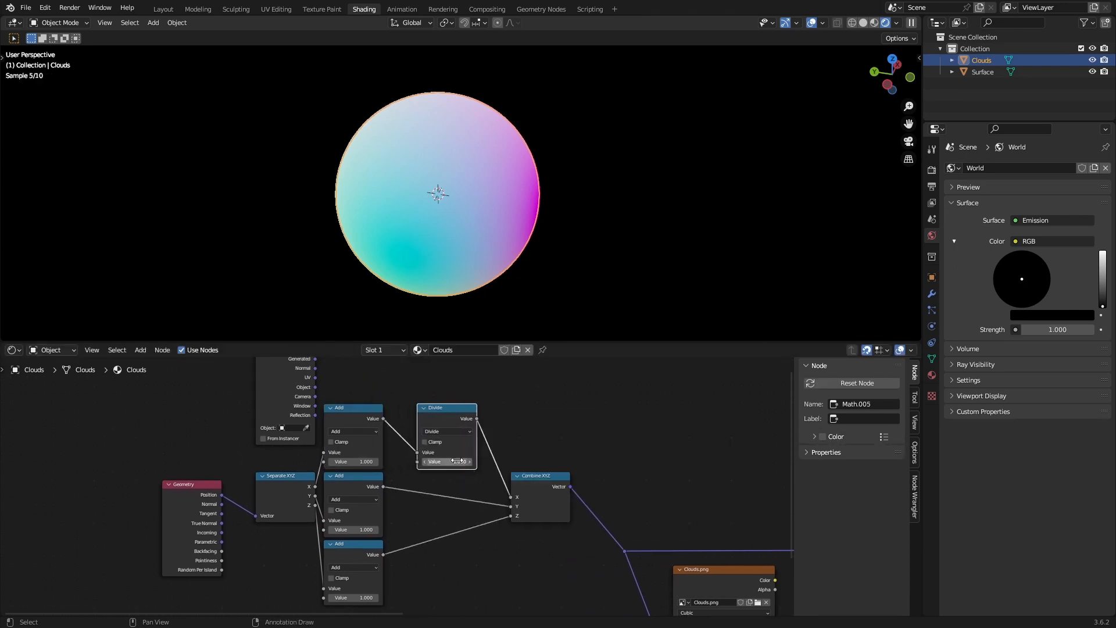
type("2.000")
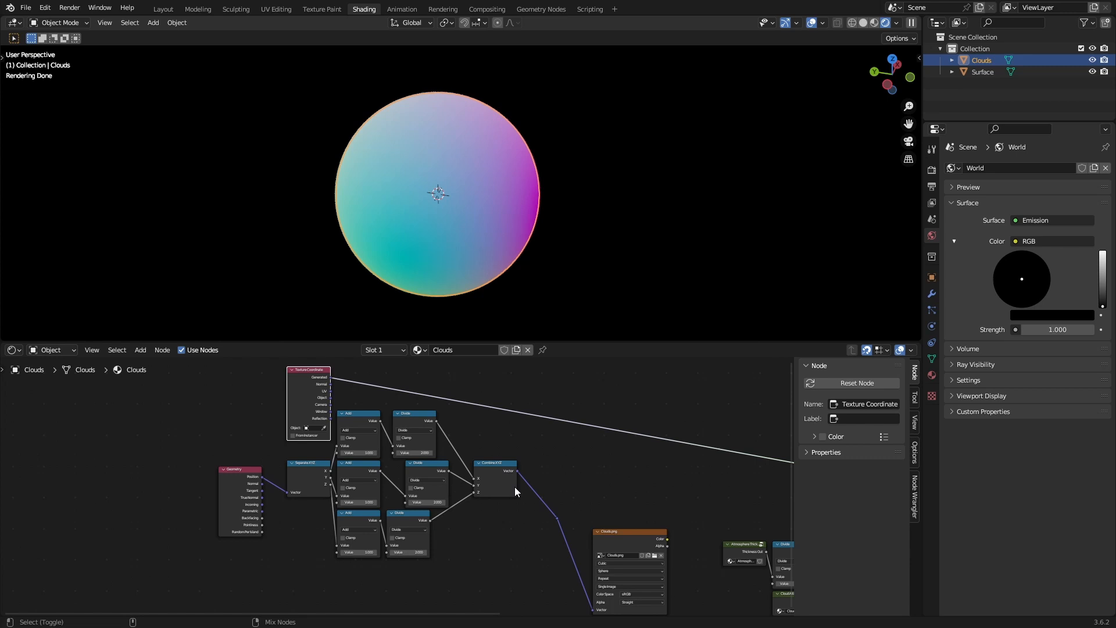
Step: Collapse the remapping nodes into an Equirectangular group between Geometry Position and Clouds.png
left_click(496, 464)
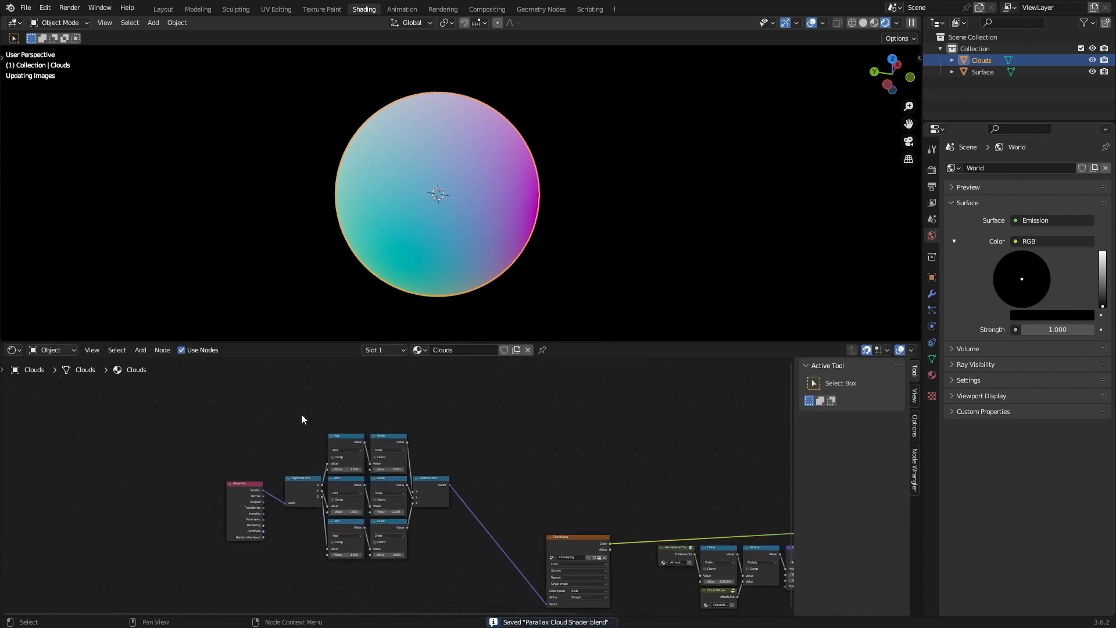
mouse_move(455, 185)
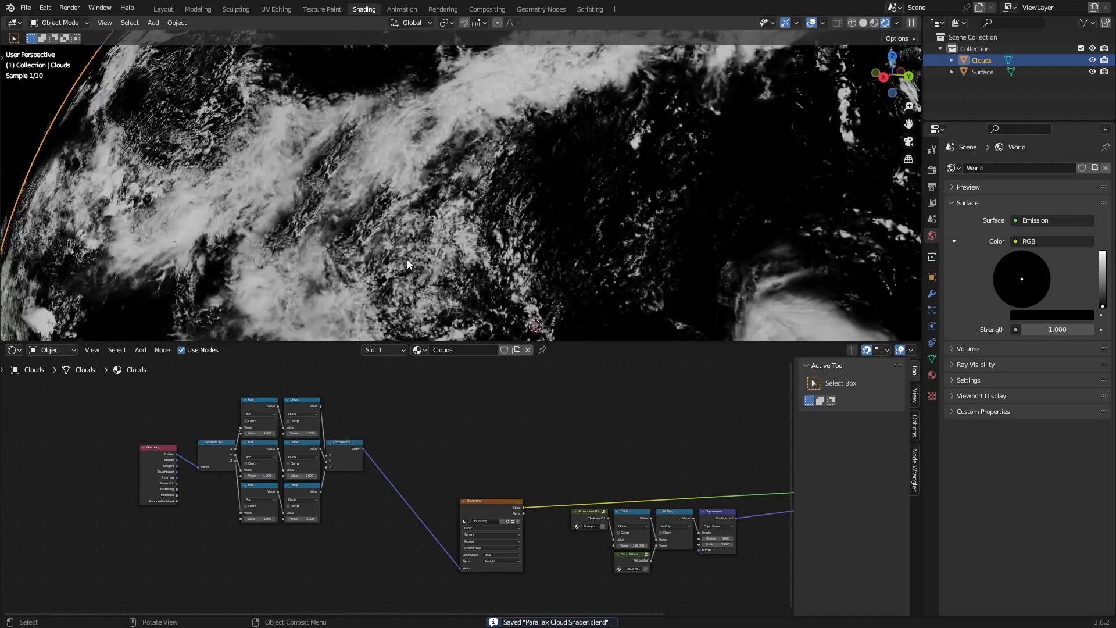
left_click(447, 530)
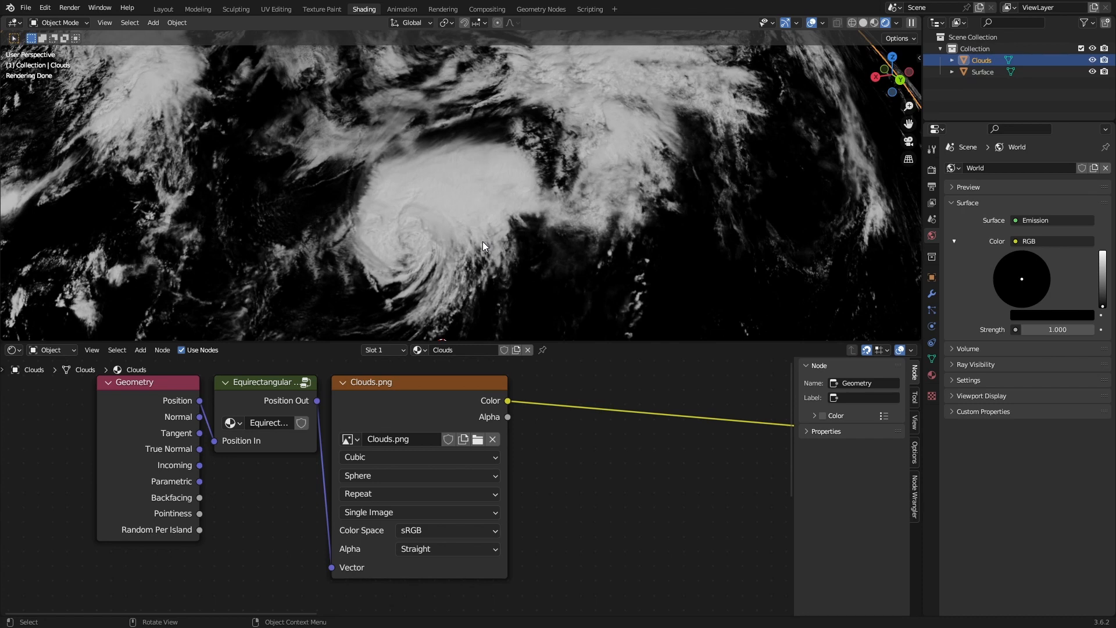
left_click(446, 530)
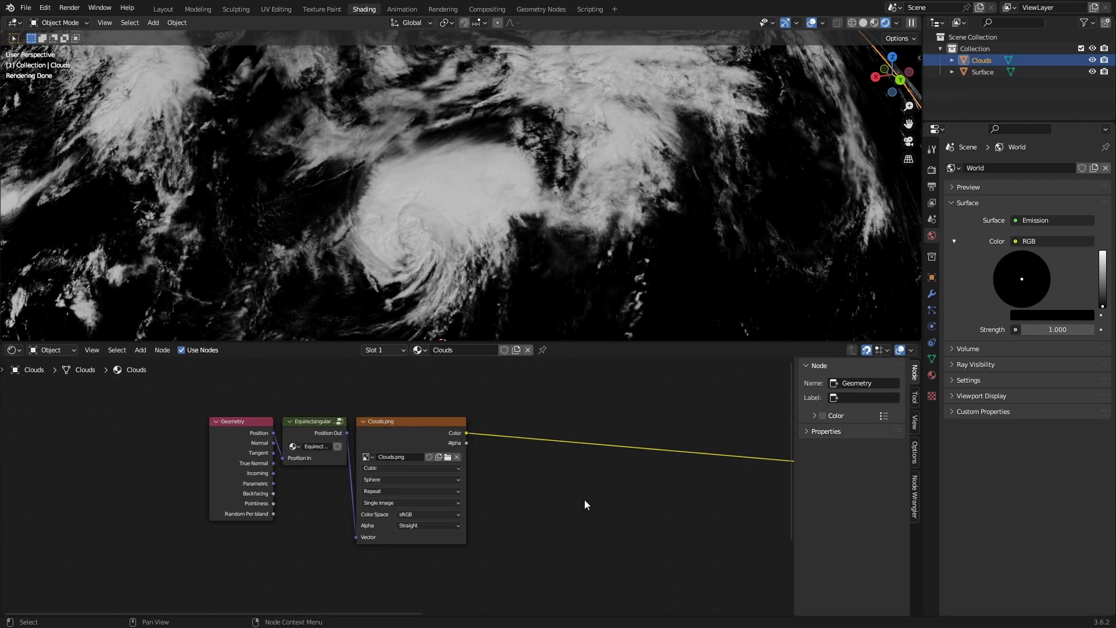
Step: Add two Vector Math Add nodes before the Cloud Height Texture's Vector input
type("vm")
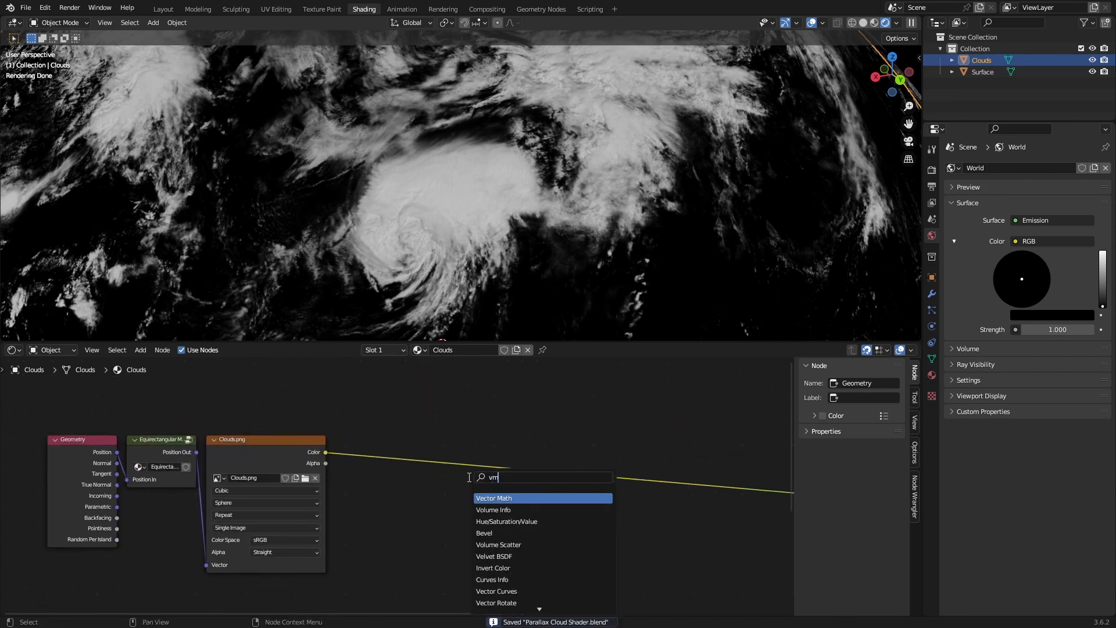
left_click(494, 498)
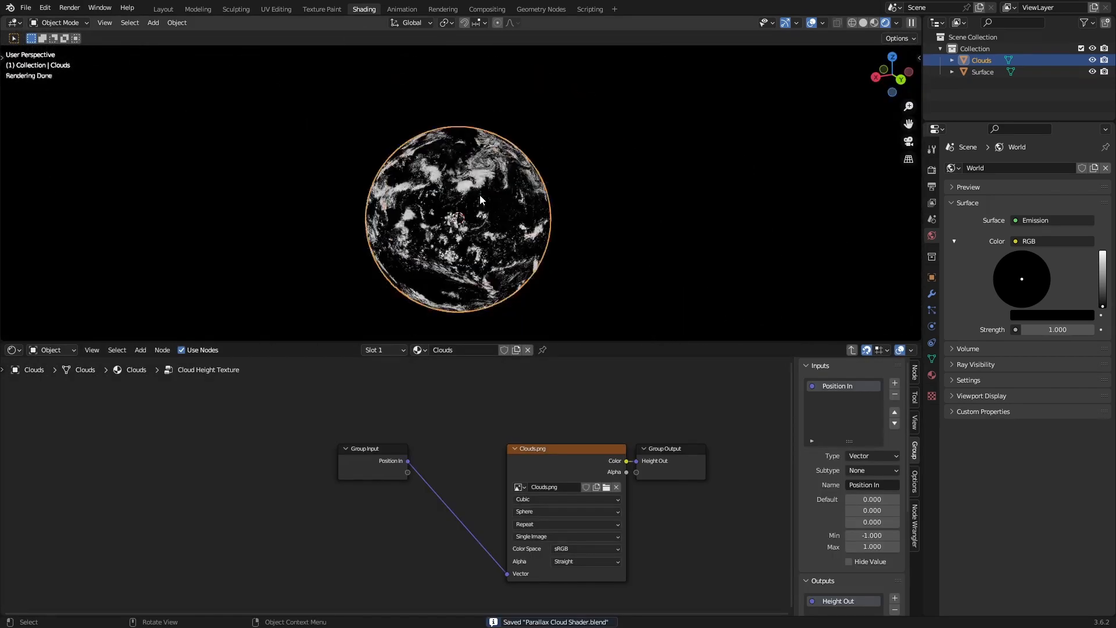
scroll("down", 3)
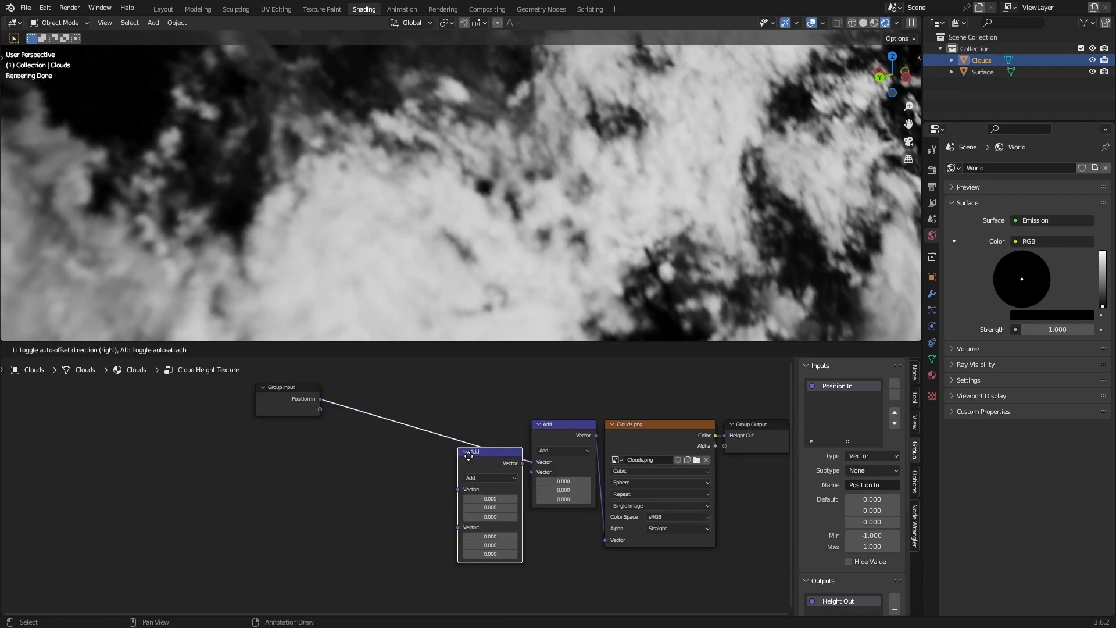
left_click(490, 477)
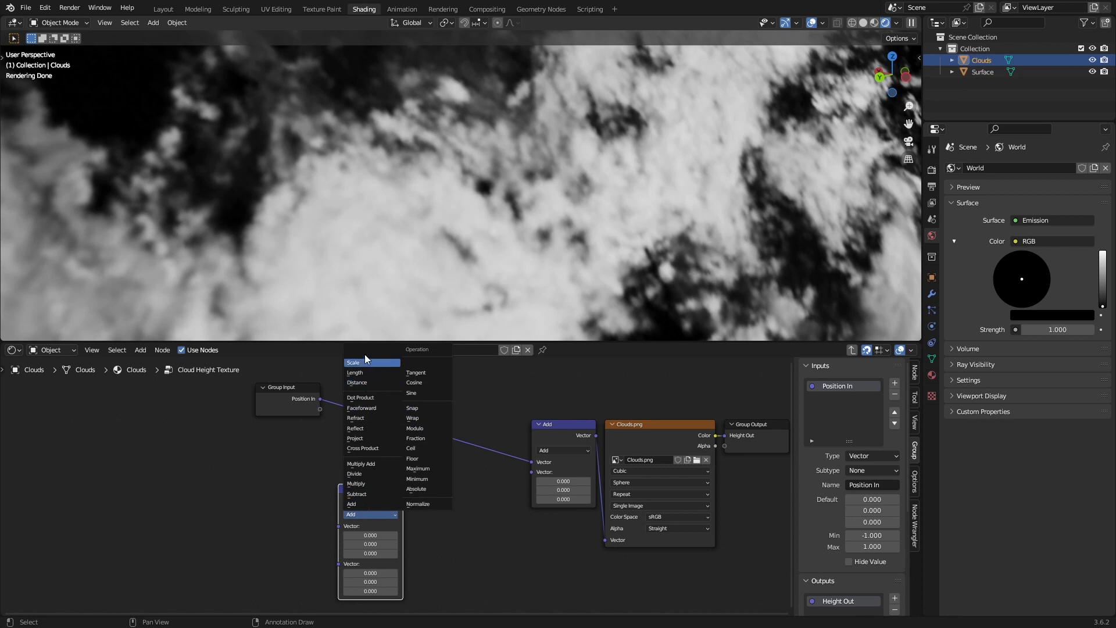
mouse_move(362, 362)
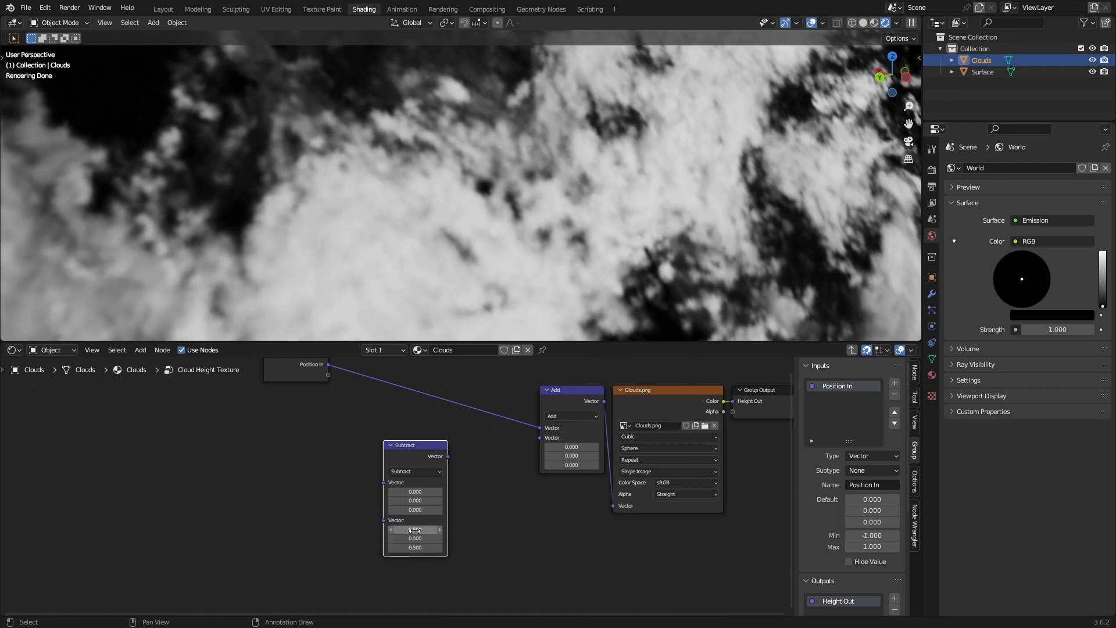
Step: Add a Noise Texture at scale 3000, detail 8, roughness 0.6, subtract 0.5 and add it to position
type("noie")
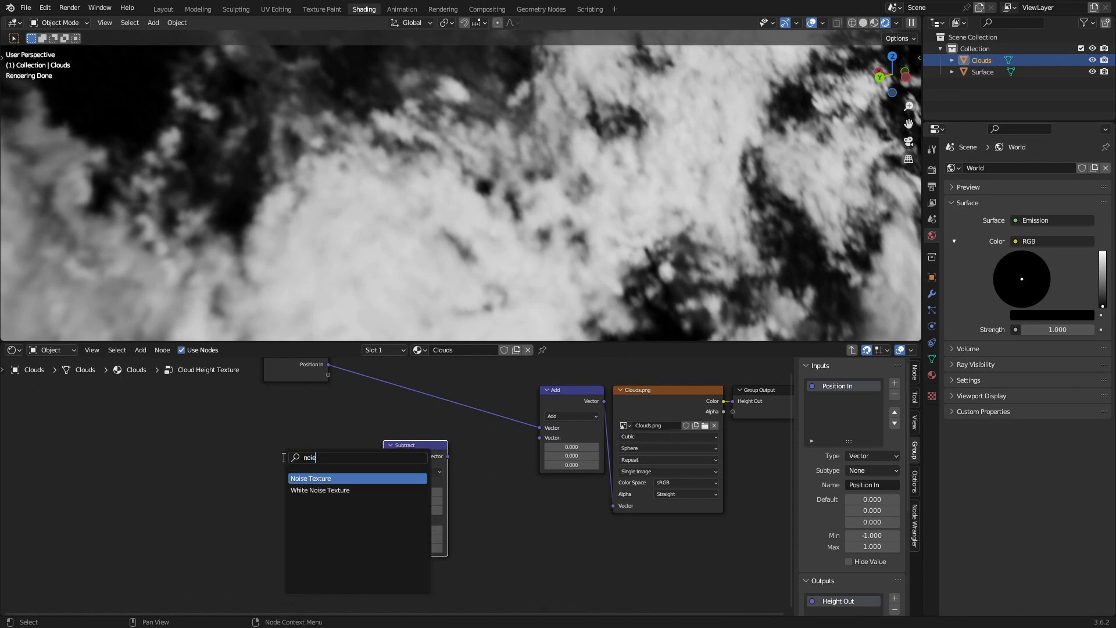
left_click(312, 478)
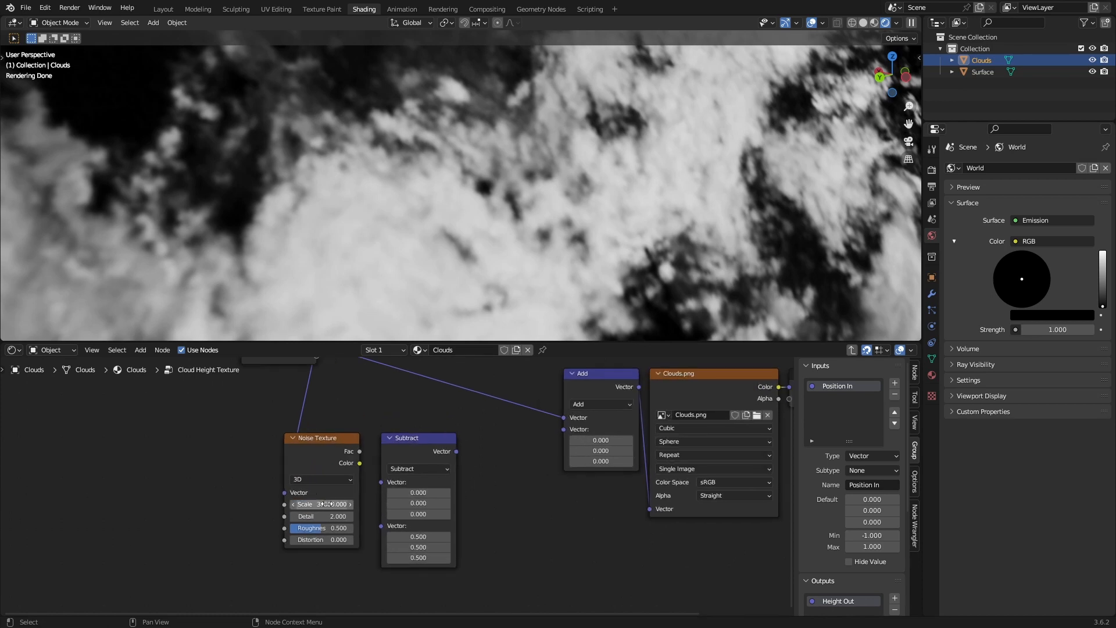
type("300")
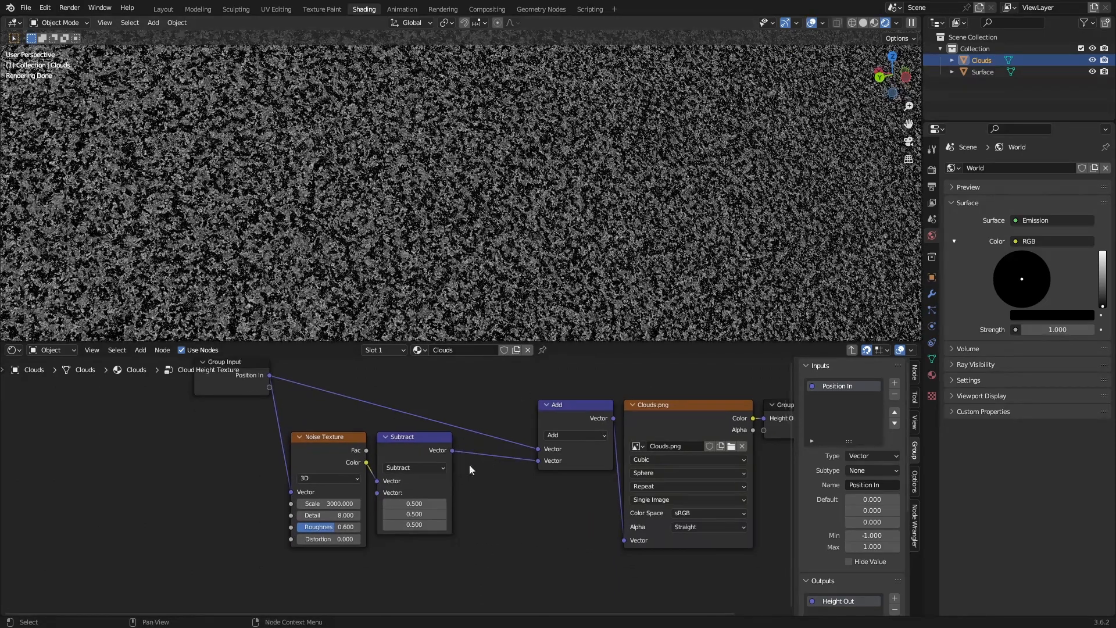
Step: Insert a Vector Math Scale node at 0.001 between Subtract and Add, then exit the group and save
left_click(577, 435)
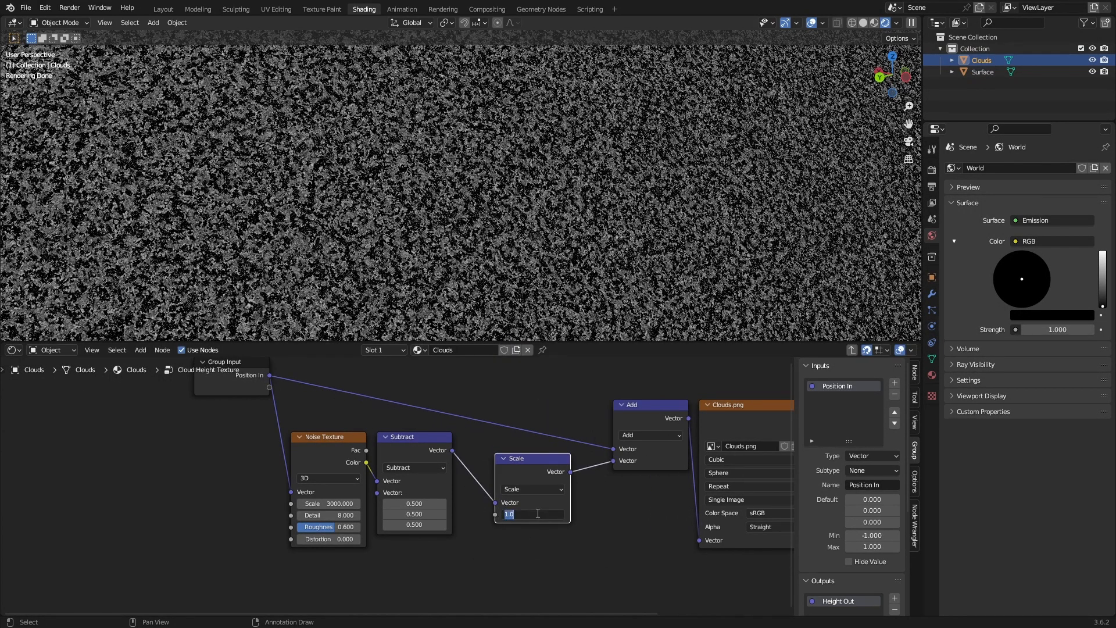
type("0.001")
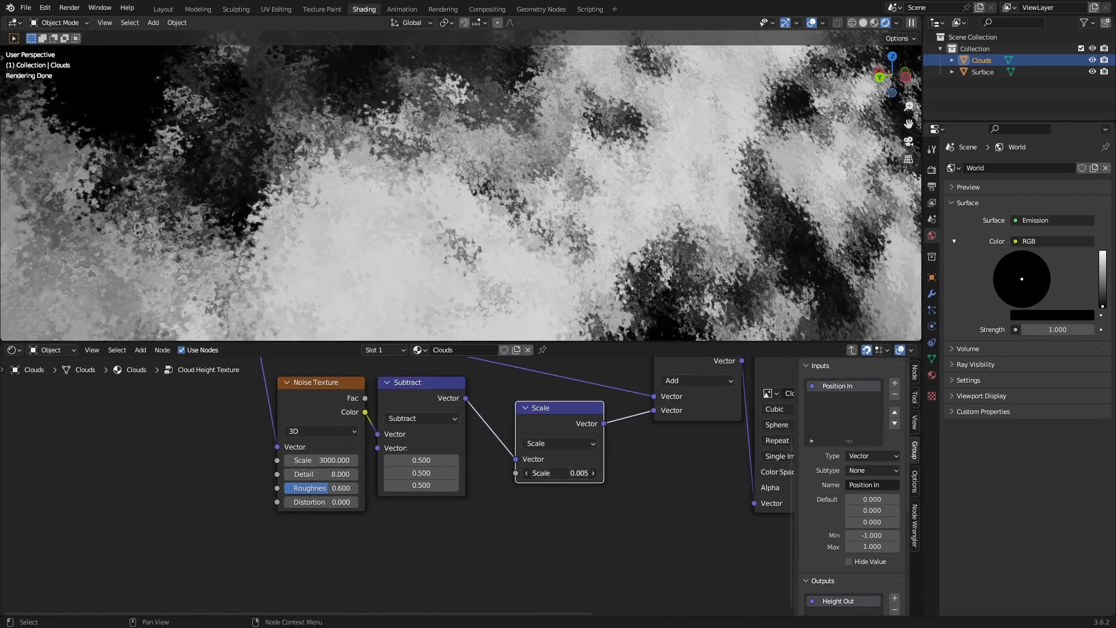
left_click_drag(576, 473, 556, 473)
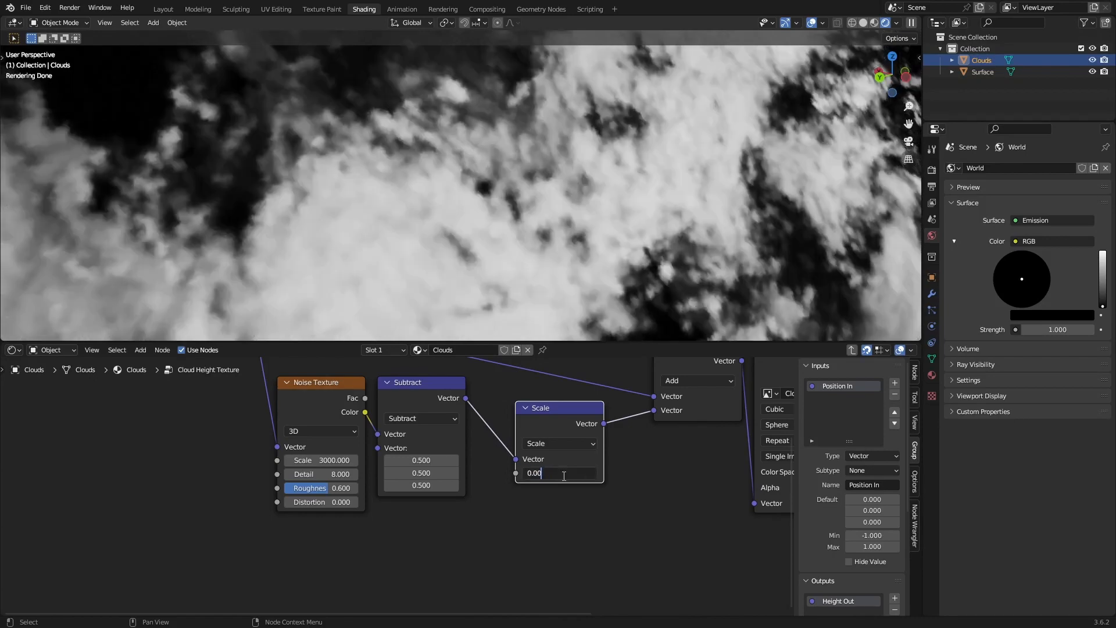
type("0.001")
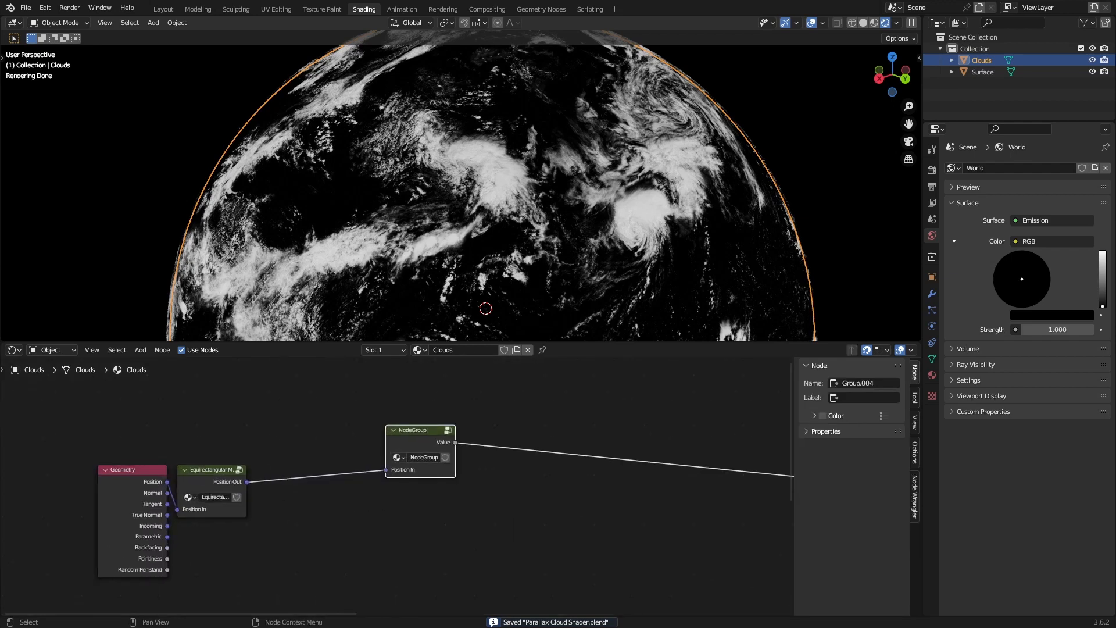
Step: Rename the node group to 'Cloud Parallax Sample'
double_click(422, 456)
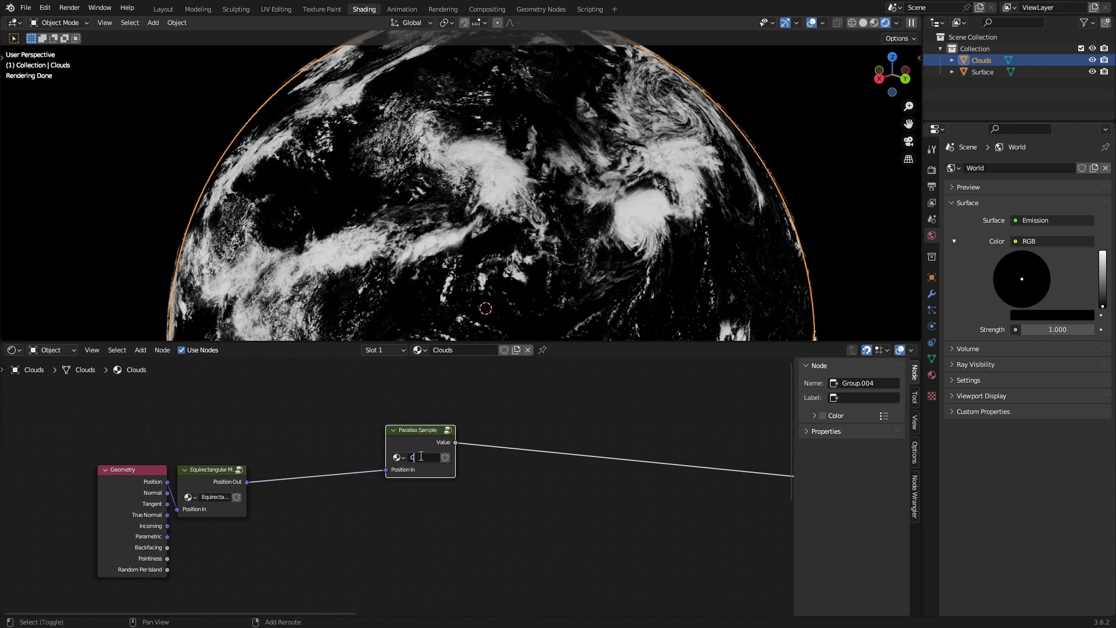
type("Cloud Par...")
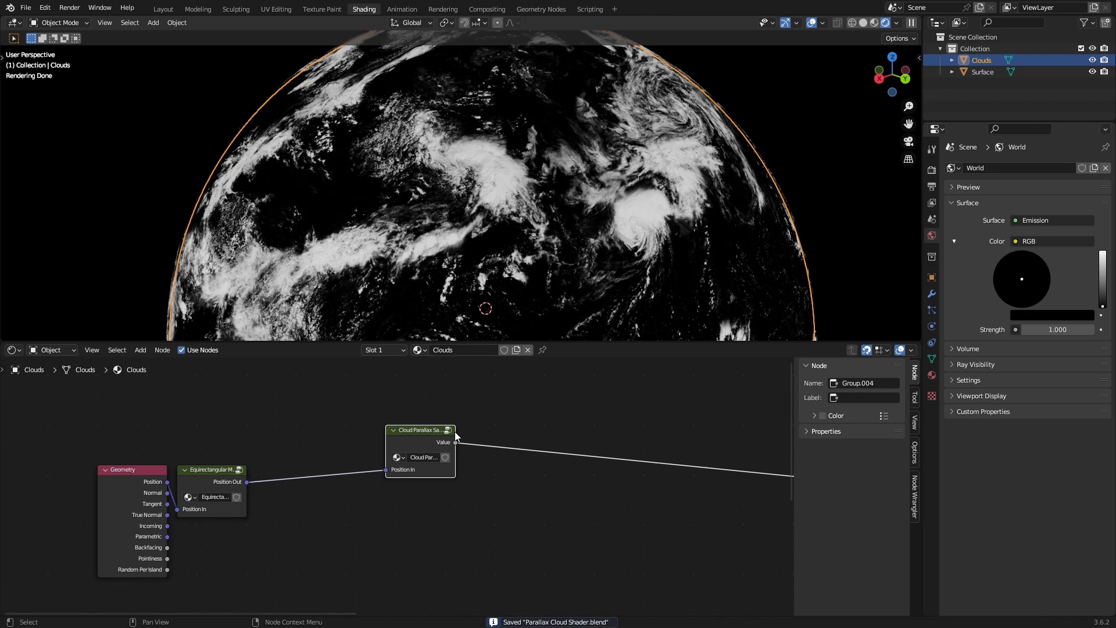
mouse_move(545, 423)
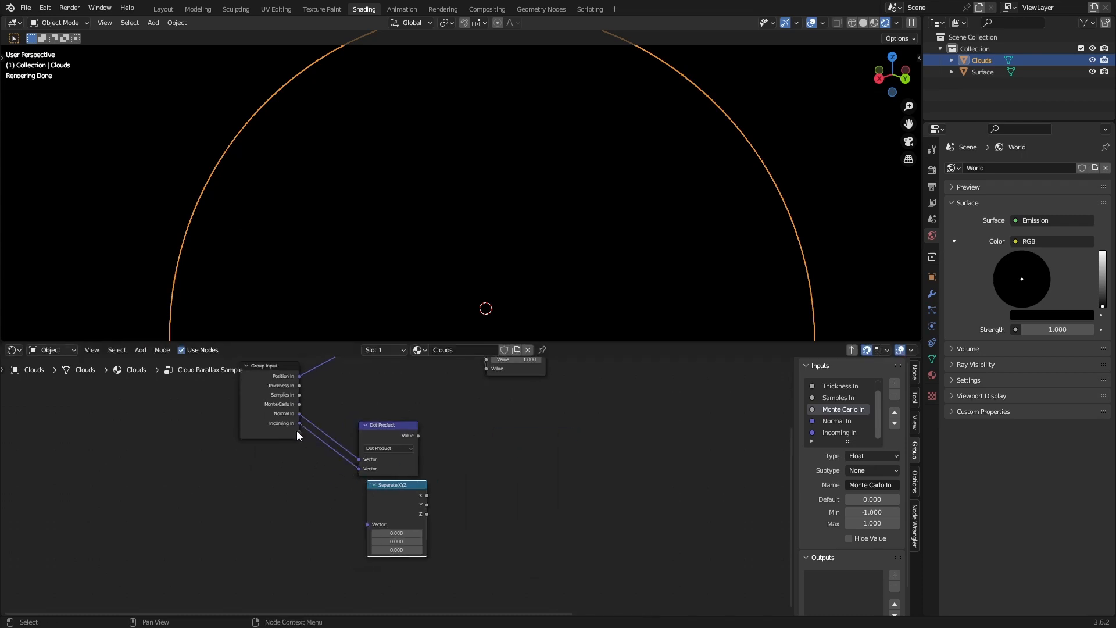
Step: Wire and stack the three Divide nodes beside the Dot Product and Separate XYZ
left_click_drag(299, 423, 366, 528)
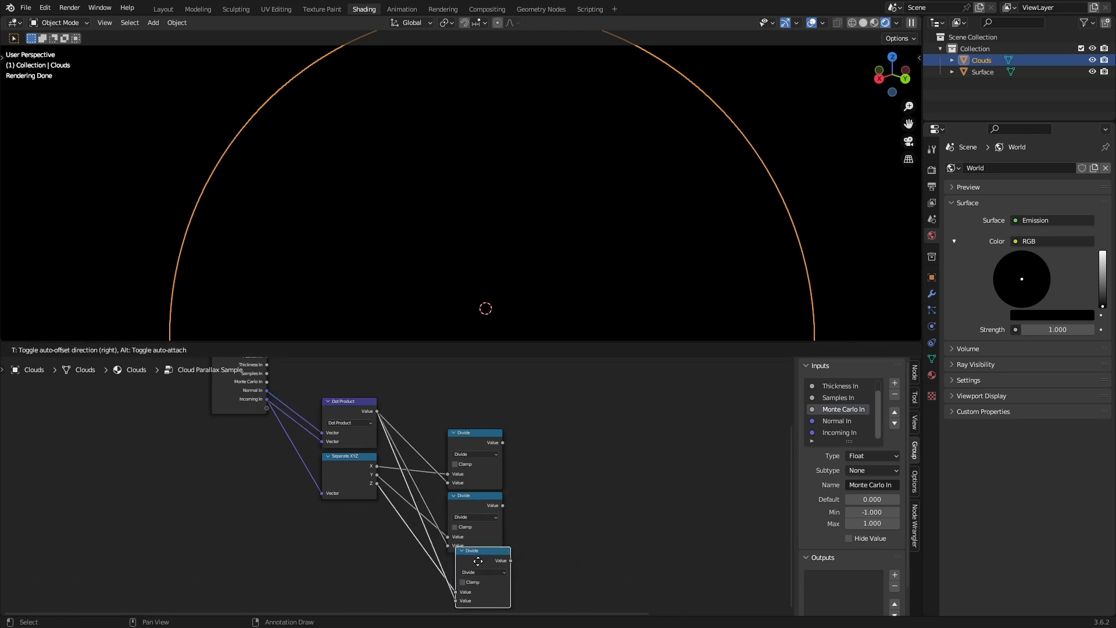
left_click_drag(480, 560, 404, 403)
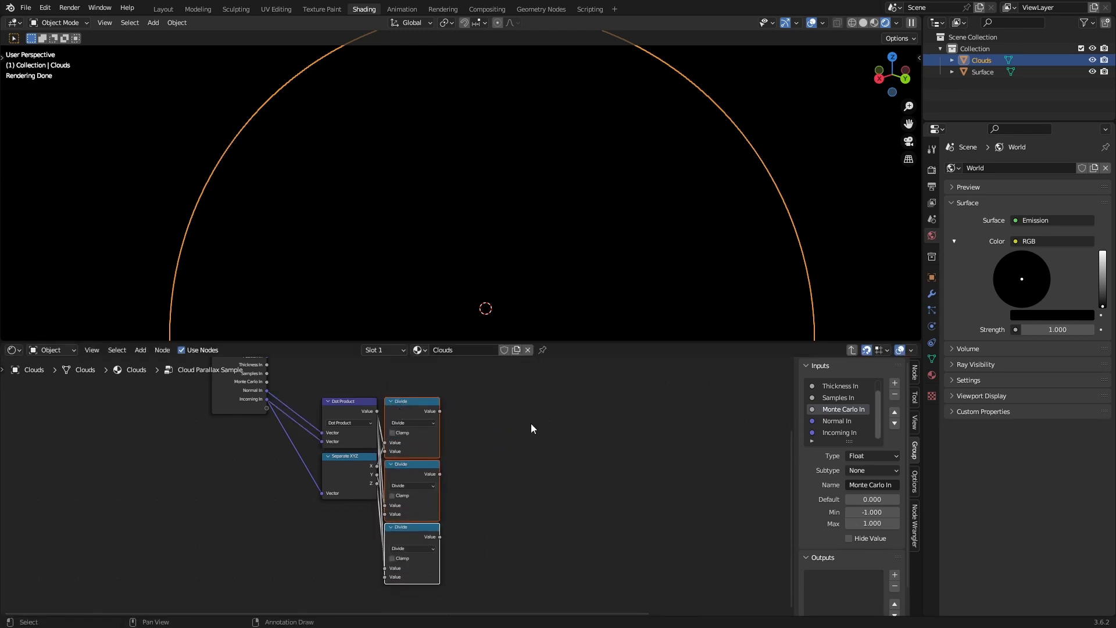
Step: Add the Cloud Height Texture, Length, Subtract 1.0, Greater Than, Combine XYZ and Scale nodes wired together
type("c")
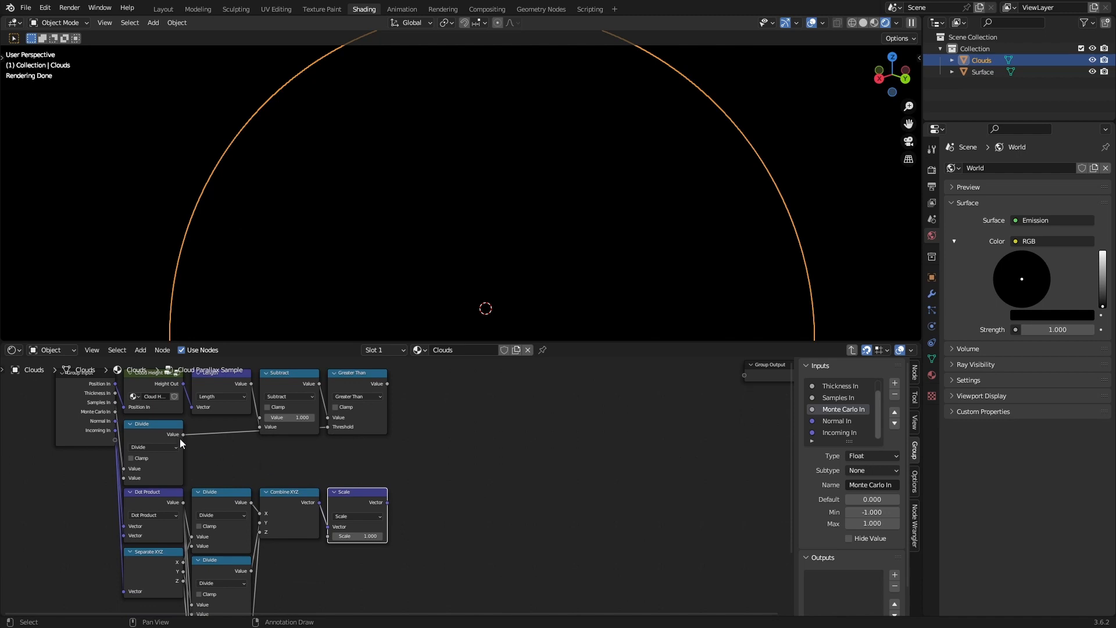
Step: Add a second Scale and Separate XYZ after Combine XYZ, creating the group's Vector output
left_click_drag(181, 433, 329, 543)
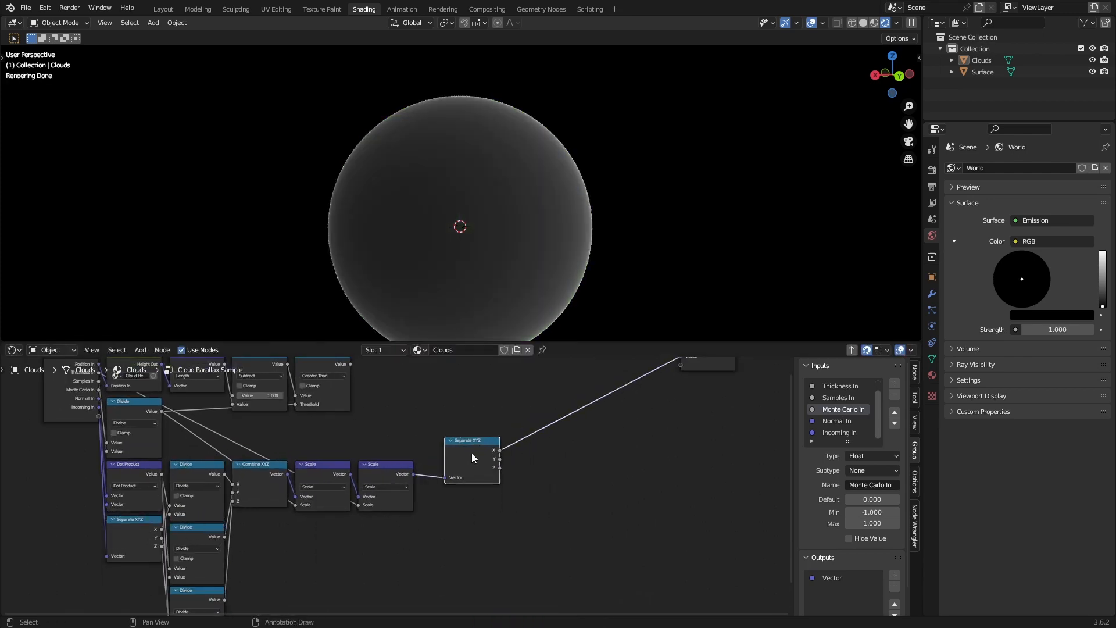
Step: Add Combine XYZ fed by three Divides sharing a Value node, then a Vector Subtract into the Group Output
type("combin")
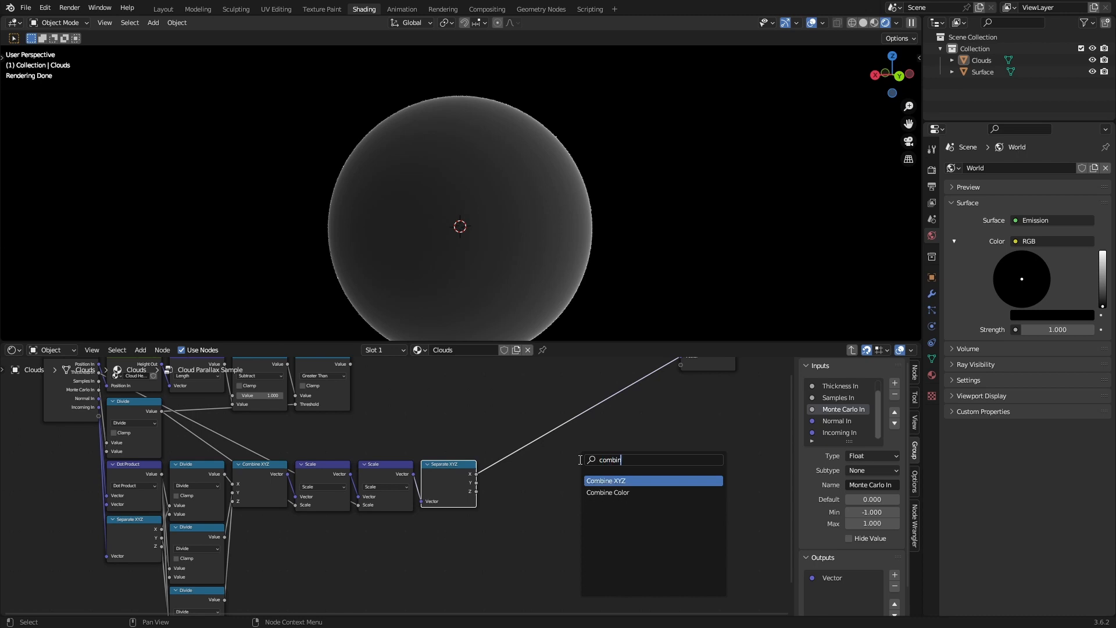
left_click(605, 480)
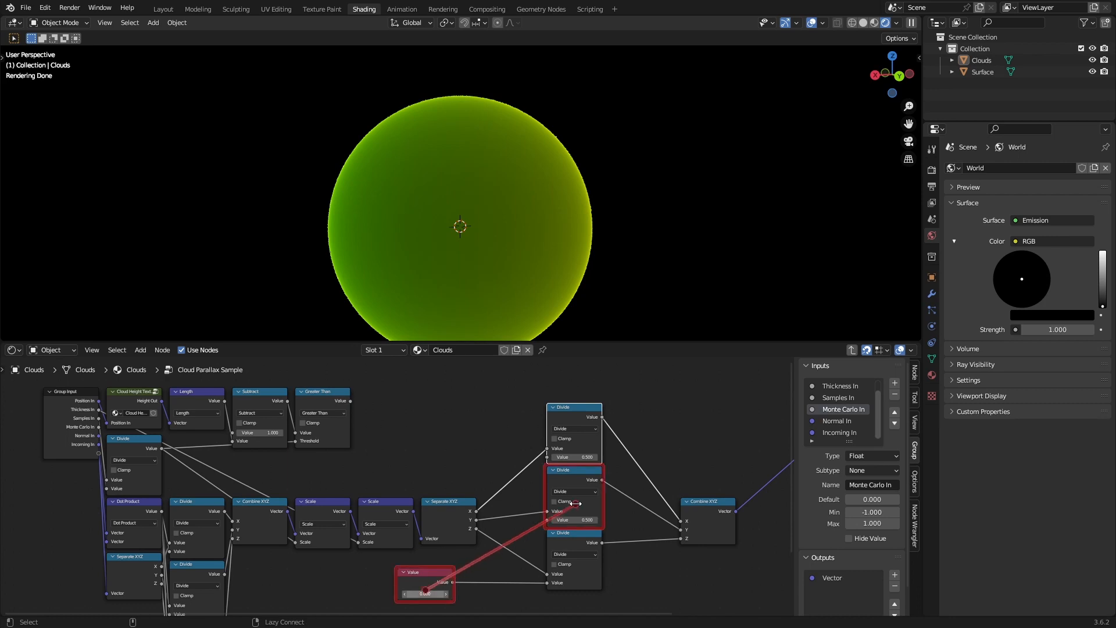
double_click(424, 593)
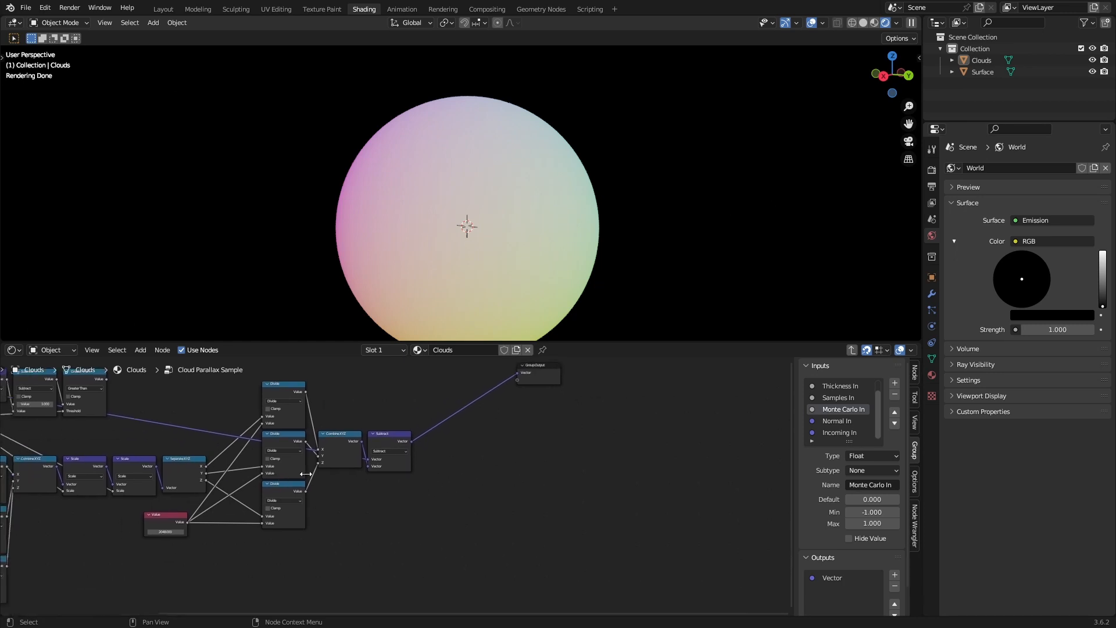
type("ve")
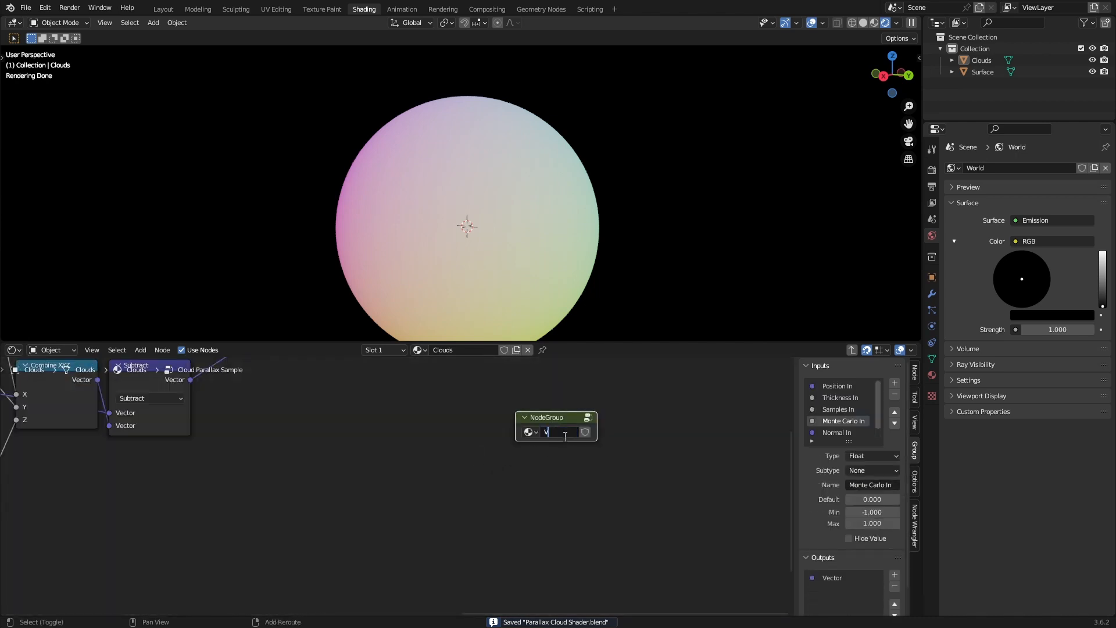
Step: Create a new empty node group named 'Mix Vector'
type("M")
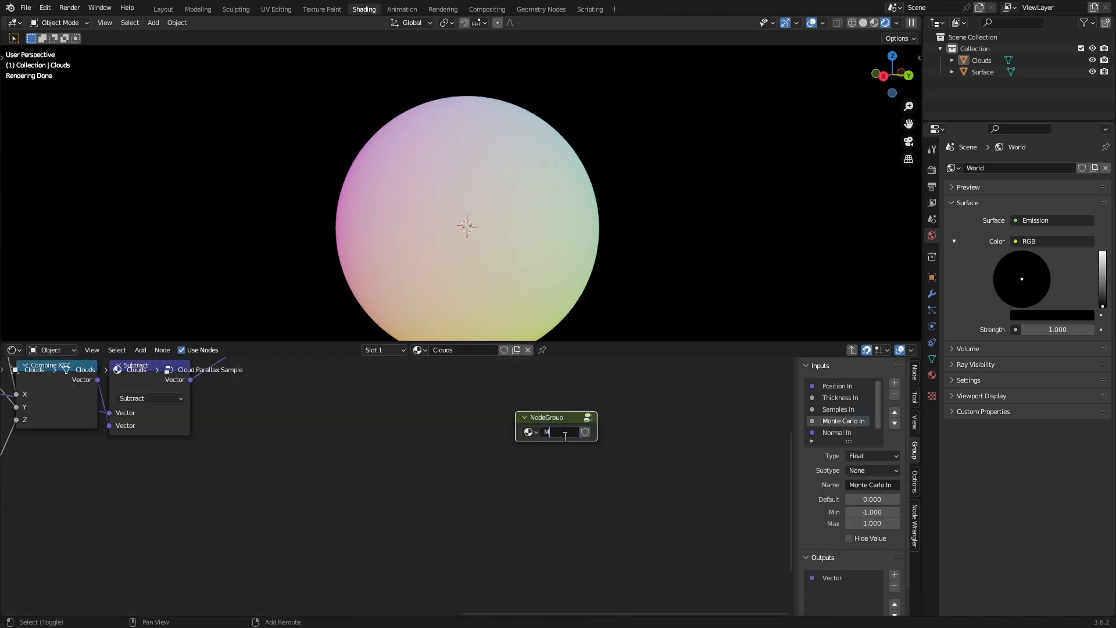
type("Mix Vec")
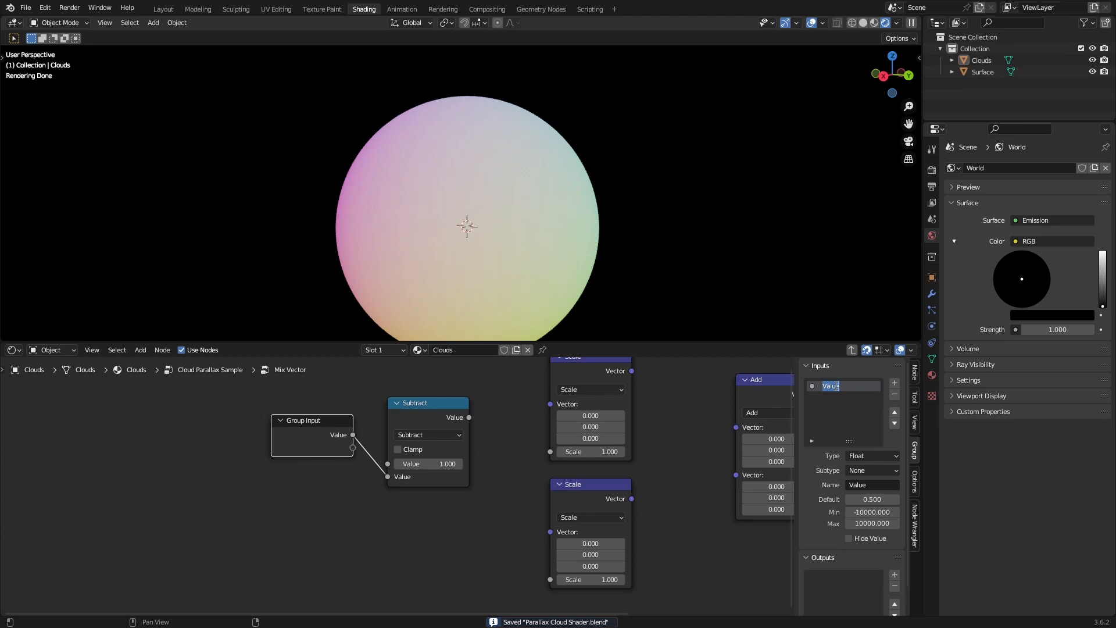
Step: Name the input 'Factor In' and wire Subtract, two Scales and Add between Group Input and Output
type("Factor In")
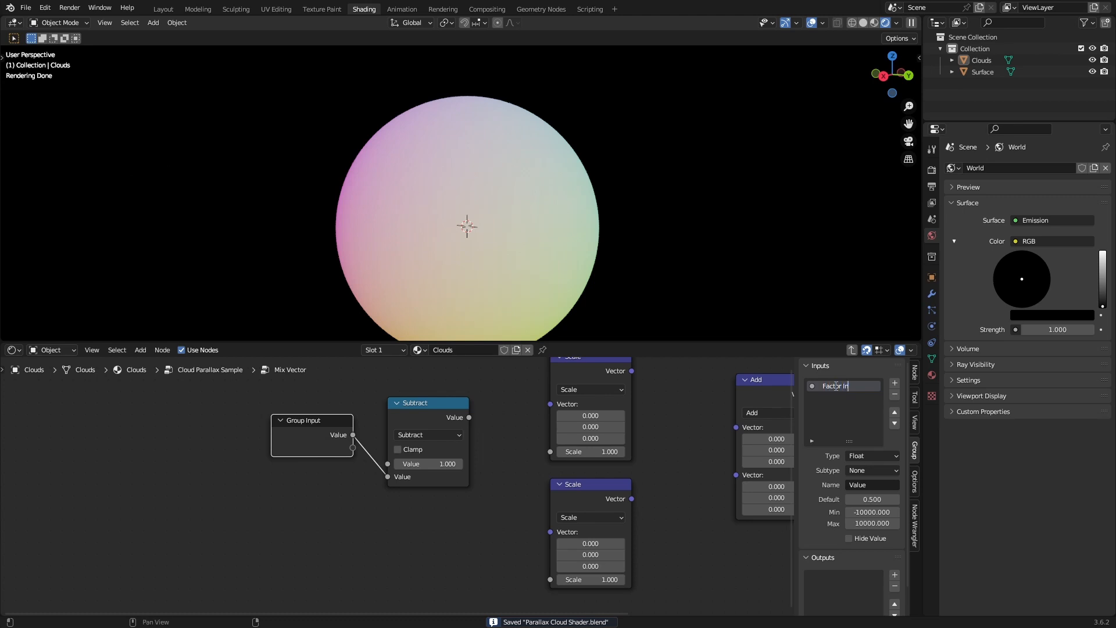
left_click(870, 499)
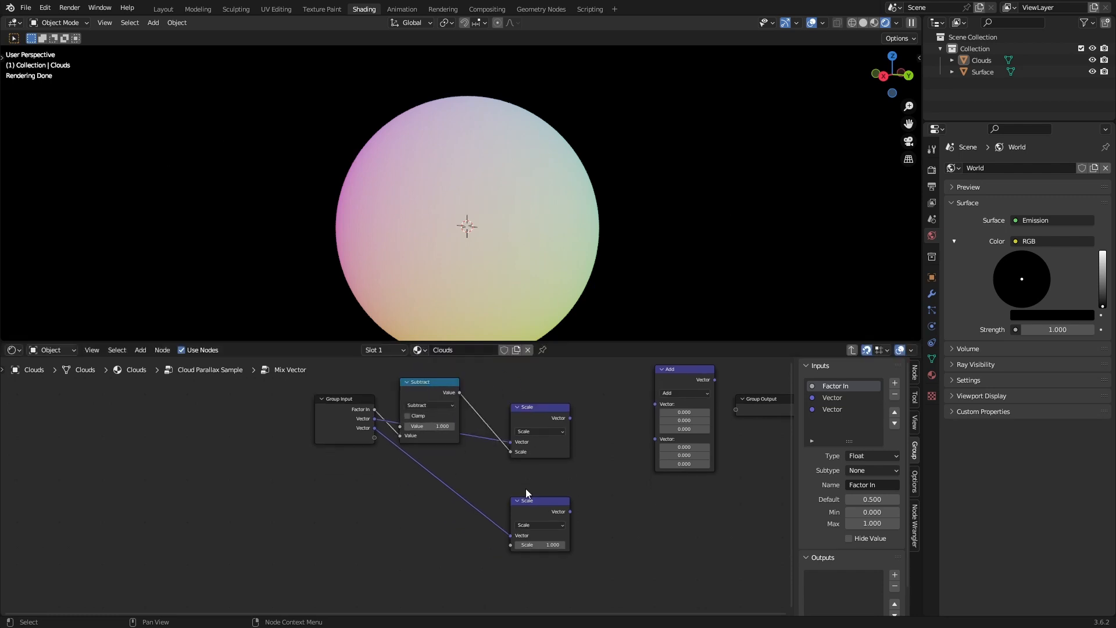
left_click_drag(526, 500, 530, 483)
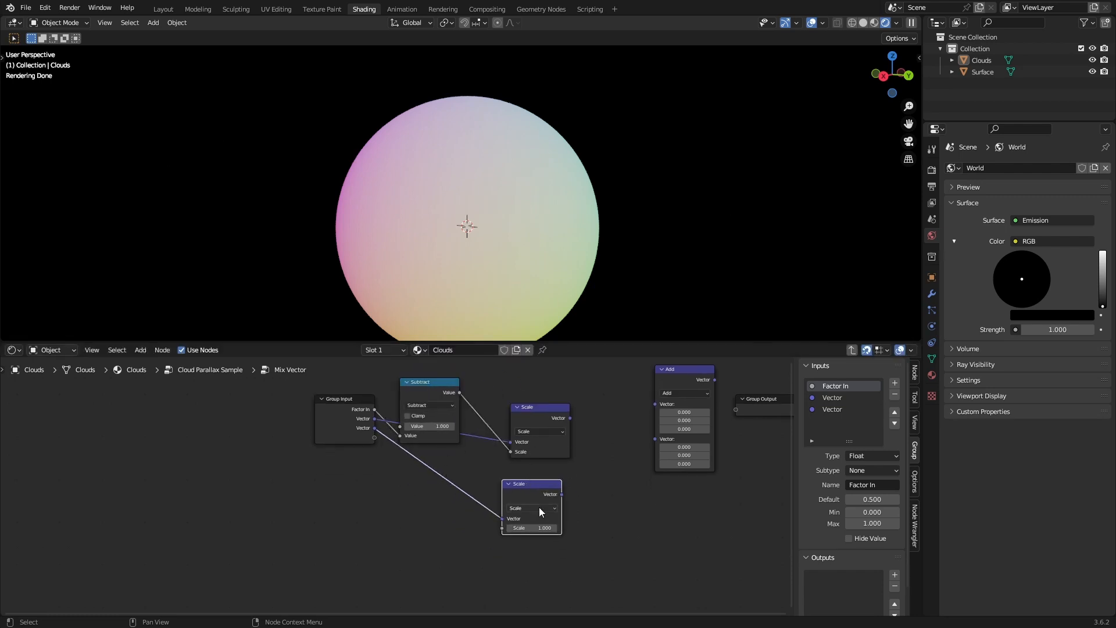
left_click_drag(376, 419, 504, 534)
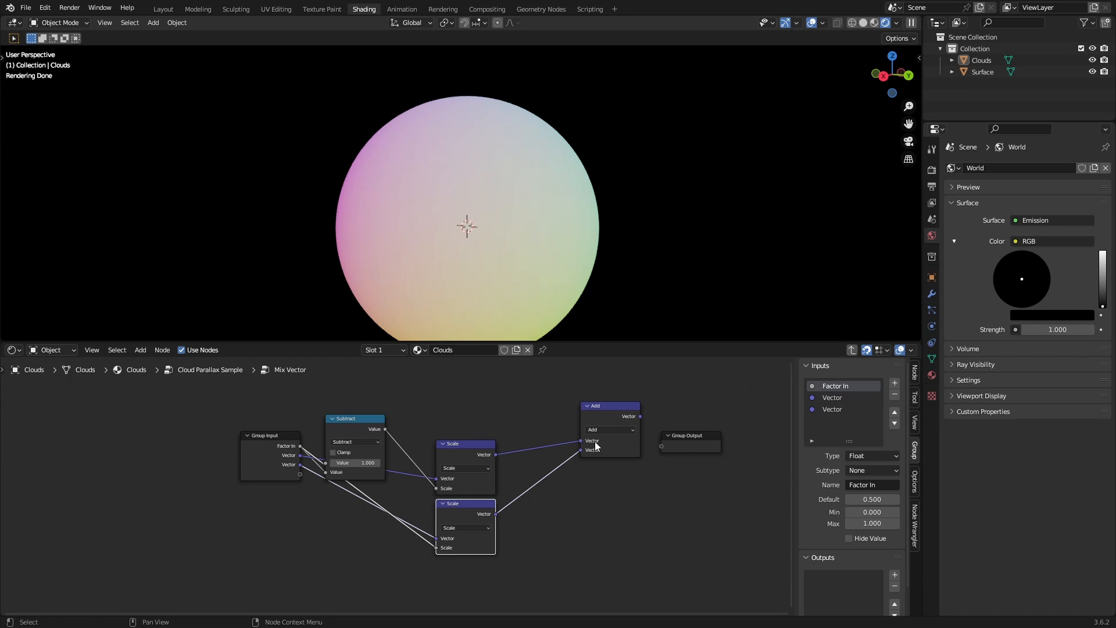
left_click(832, 397)
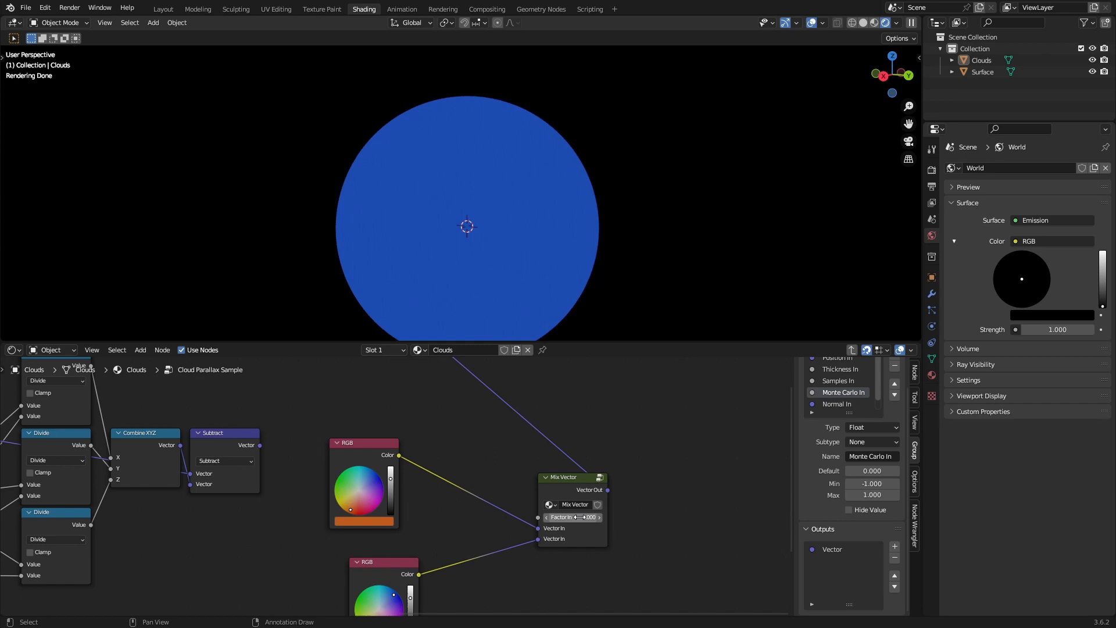
Step: Connect two RGB colour nodes into the Mix Vector node's Vector In sockets
left_click_drag(583, 516, 569, 516)
type("Position Out")
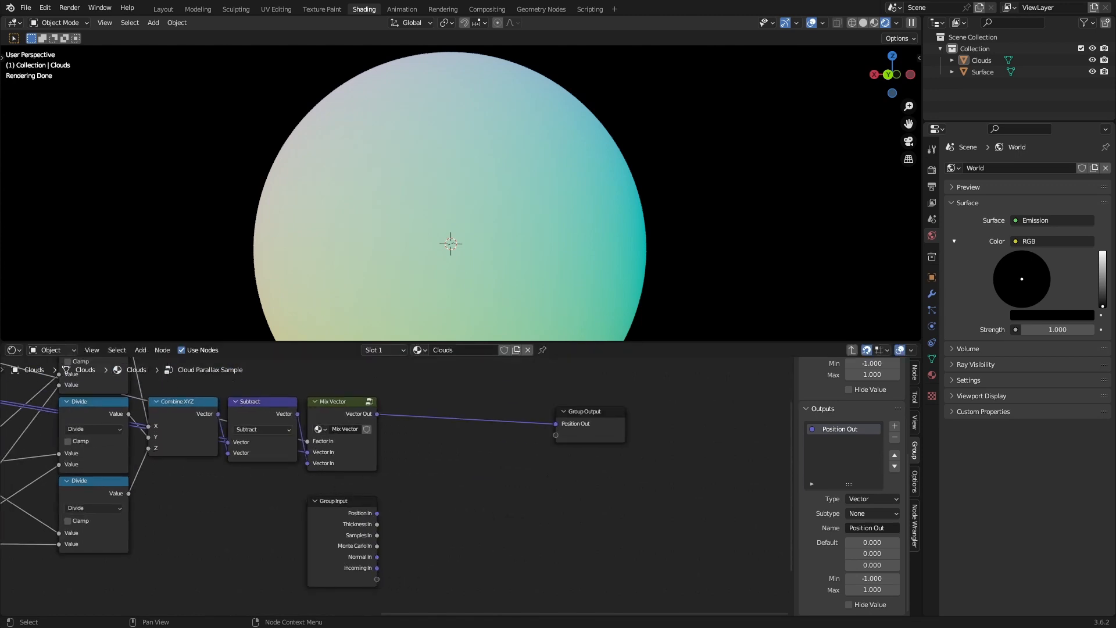
Step: Duplicate the Cloud Parallax Sample node repeatedly and chain the copies to the Material Output
left_click_drag(377, 512, 557, 436)
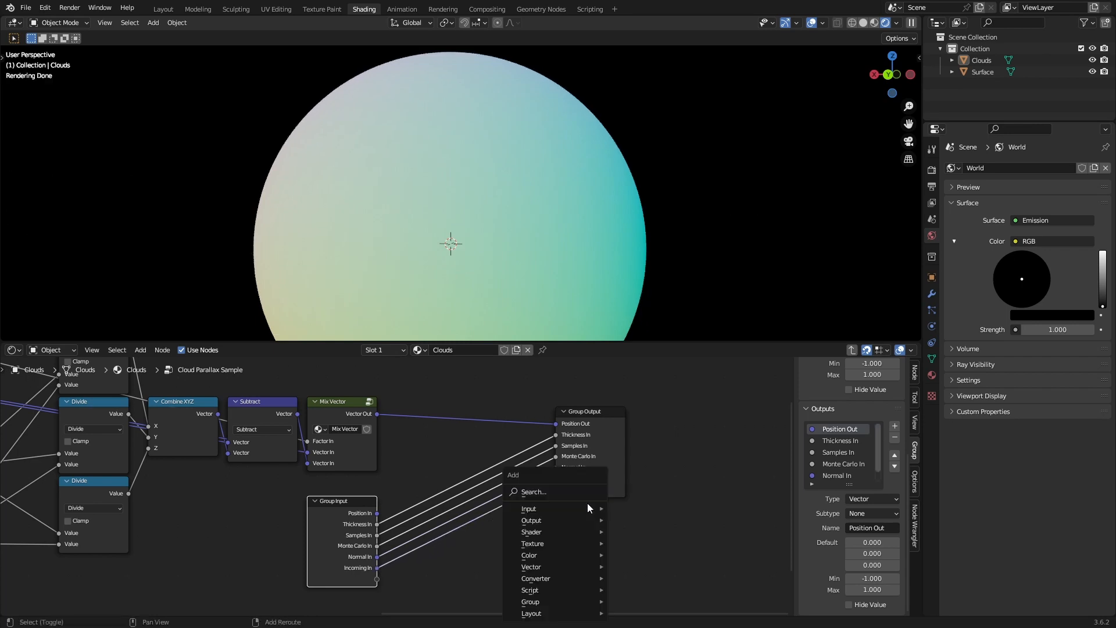
type("m")
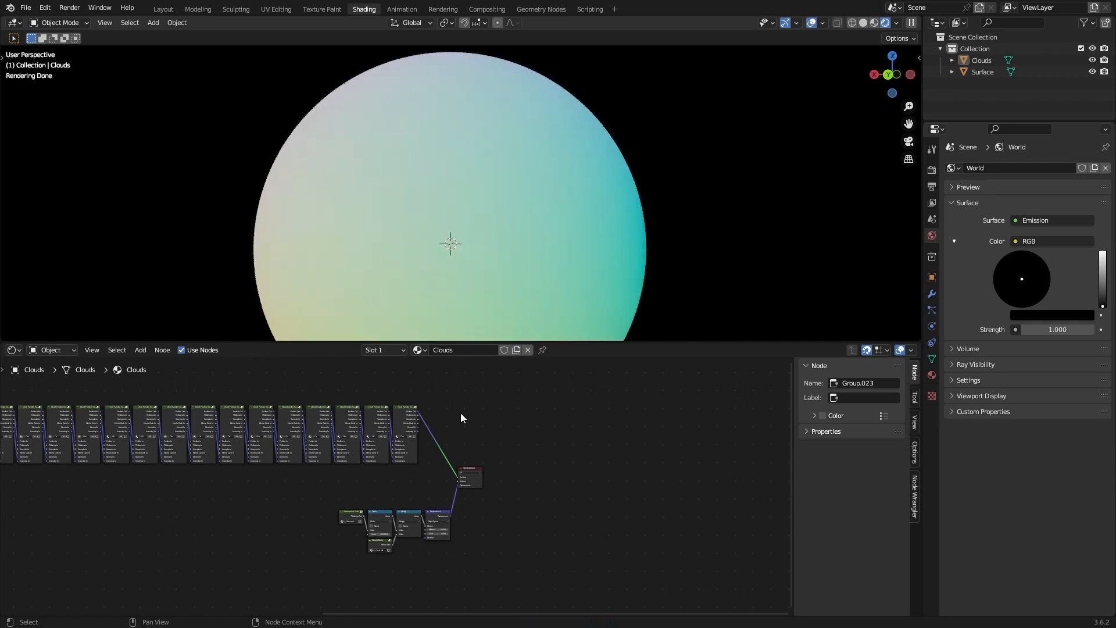
Step: Feed Geometry Position into a White Noise Texture driving the first sample's Monte Carlo input
left_click_drag(452, 242, 537, 235)
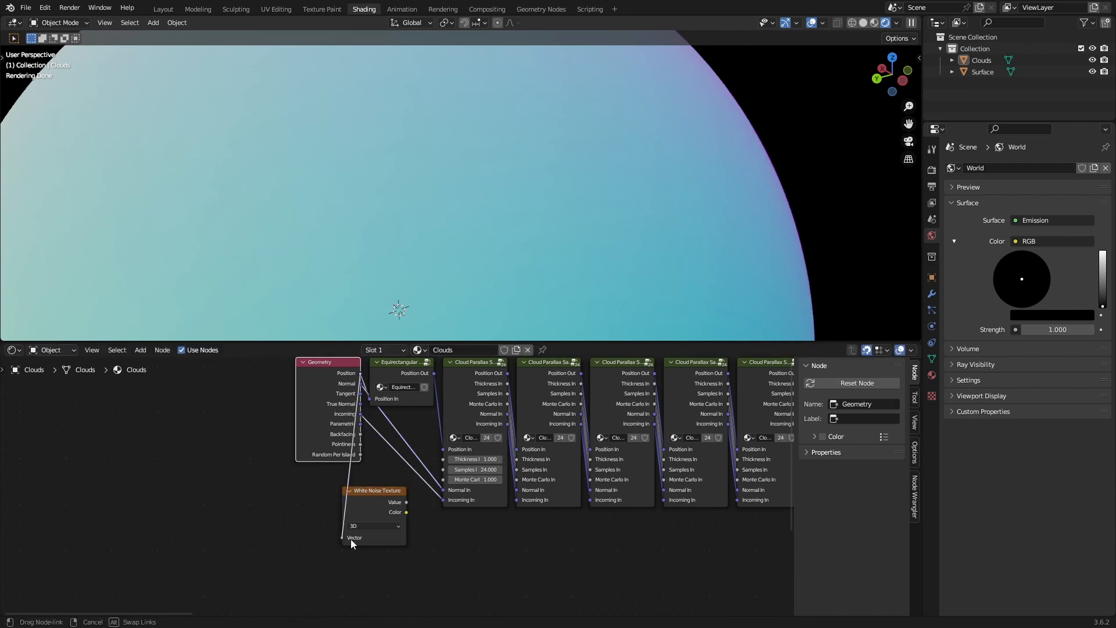
left_click_drag(350, 543, 446, 478)
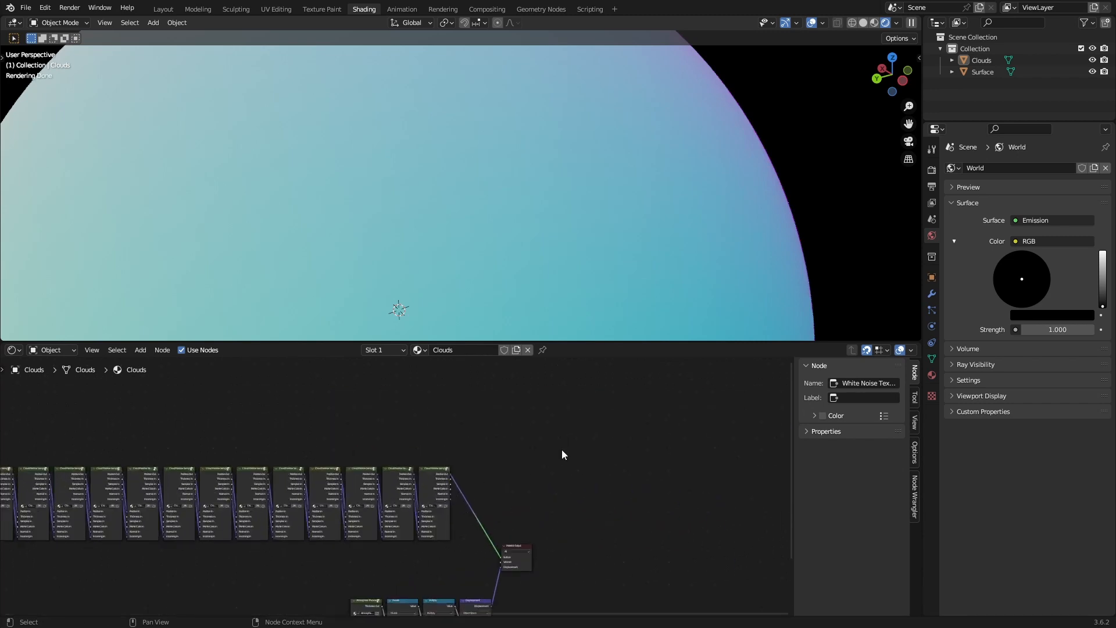
type("cloud")
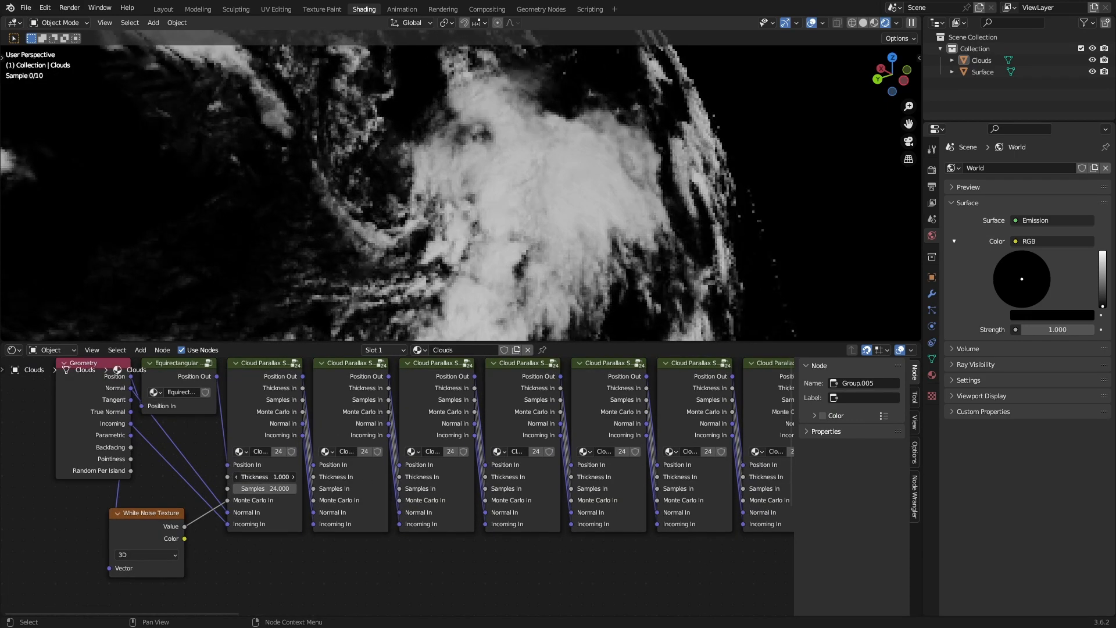
Step: Inspect inside a cloud sample node group, return to the Clouds material and save the file
left_click(267, 477)
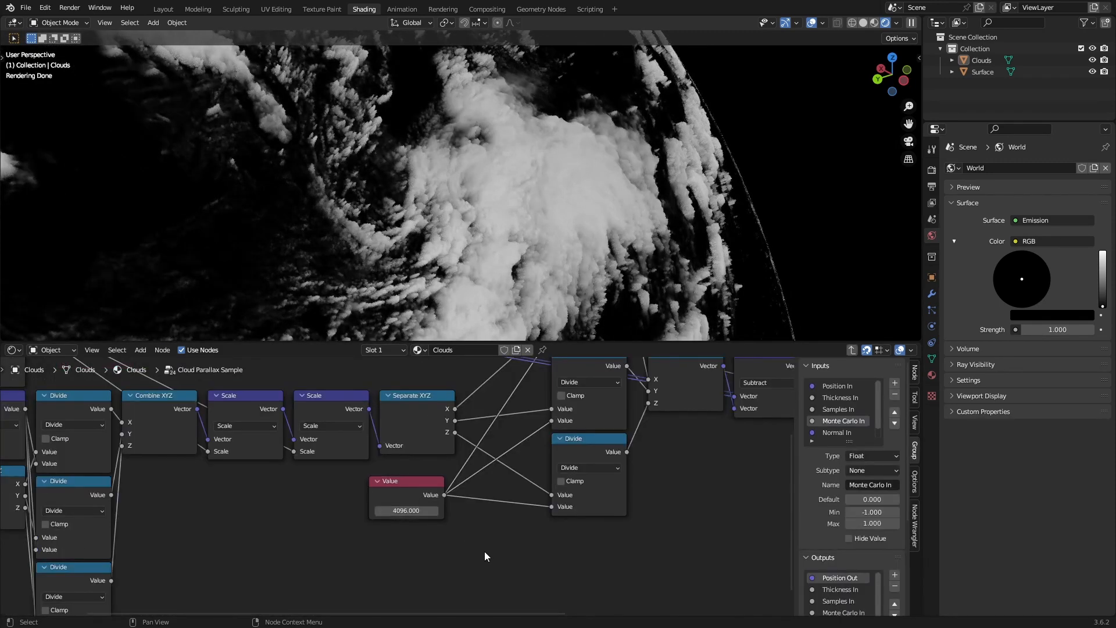
double_click(406, 511)
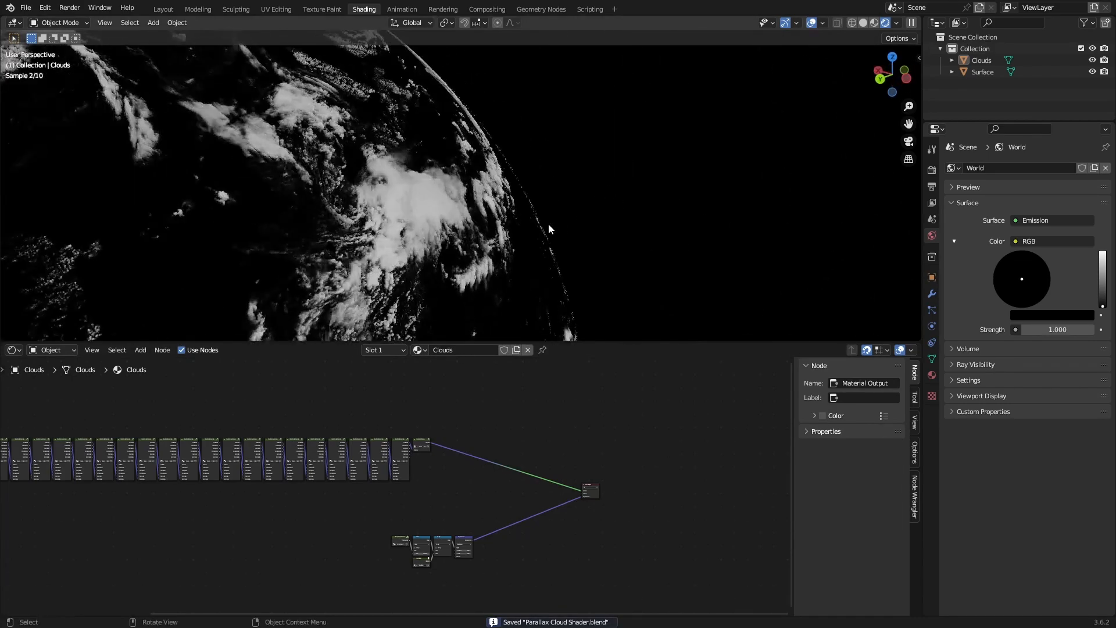
Step: Insert a Mix Shader on the output link with a Transparent BSDF as its second input
left_click(141, 350)
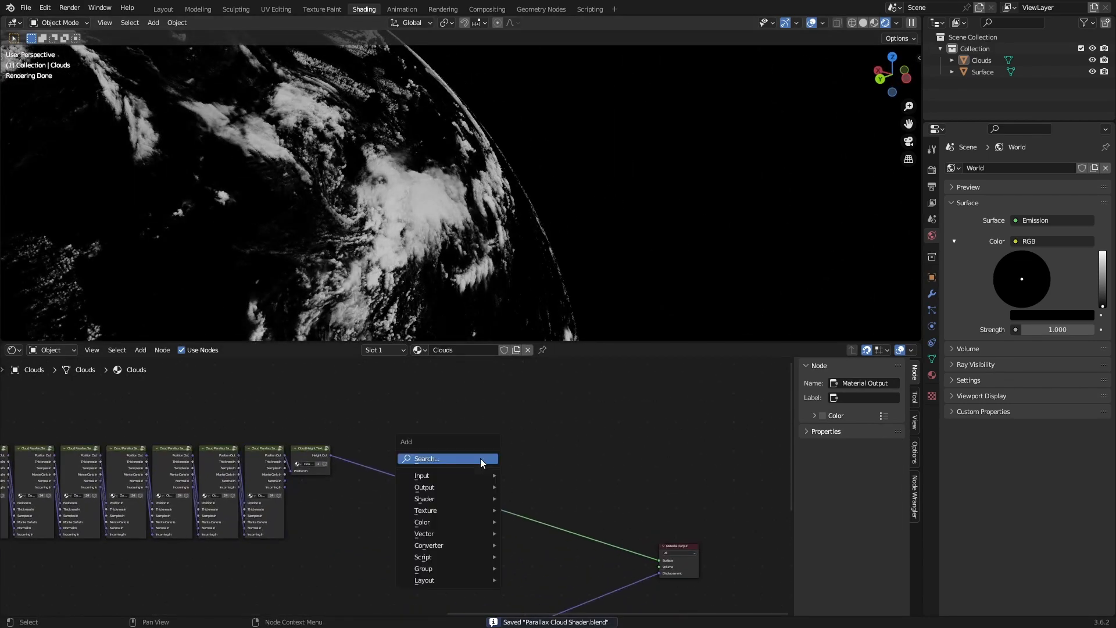
type("mix")
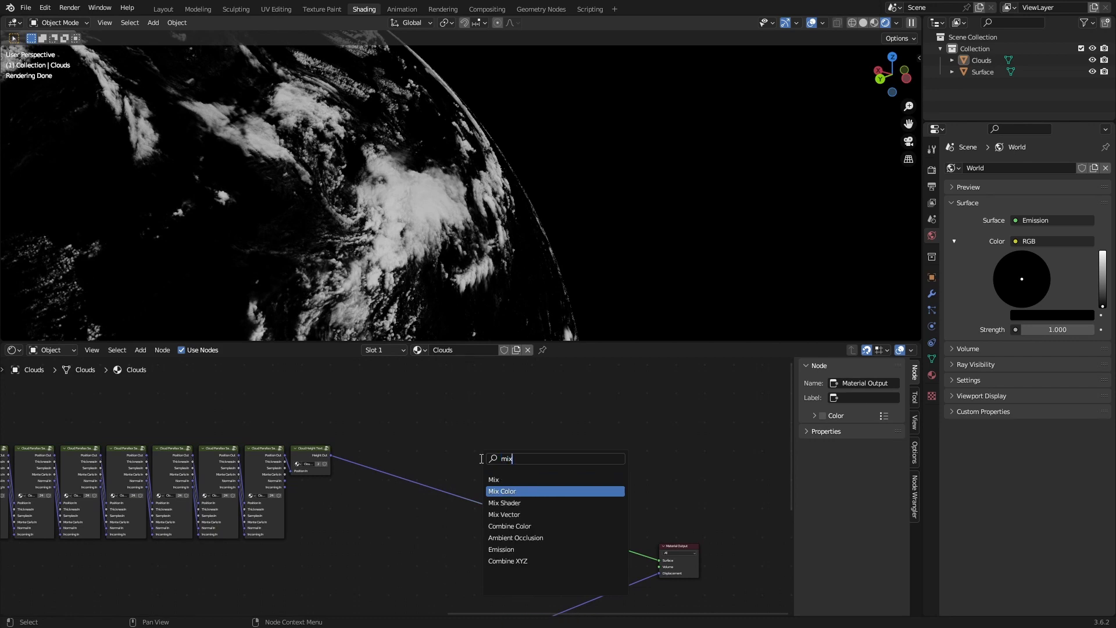
left_click(503, 502)
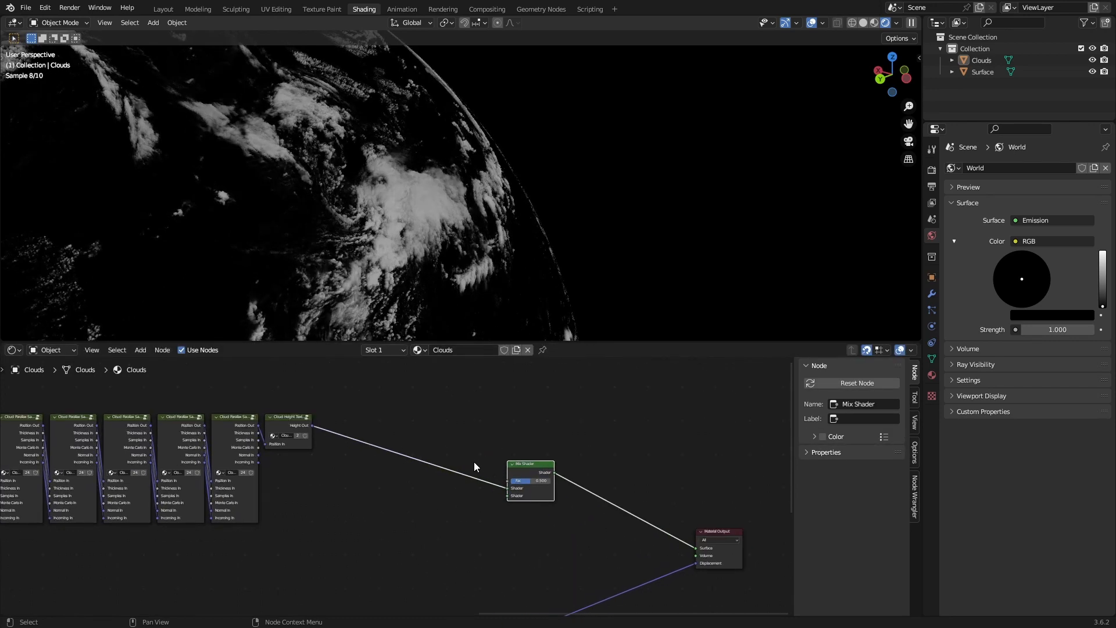
type("trans")
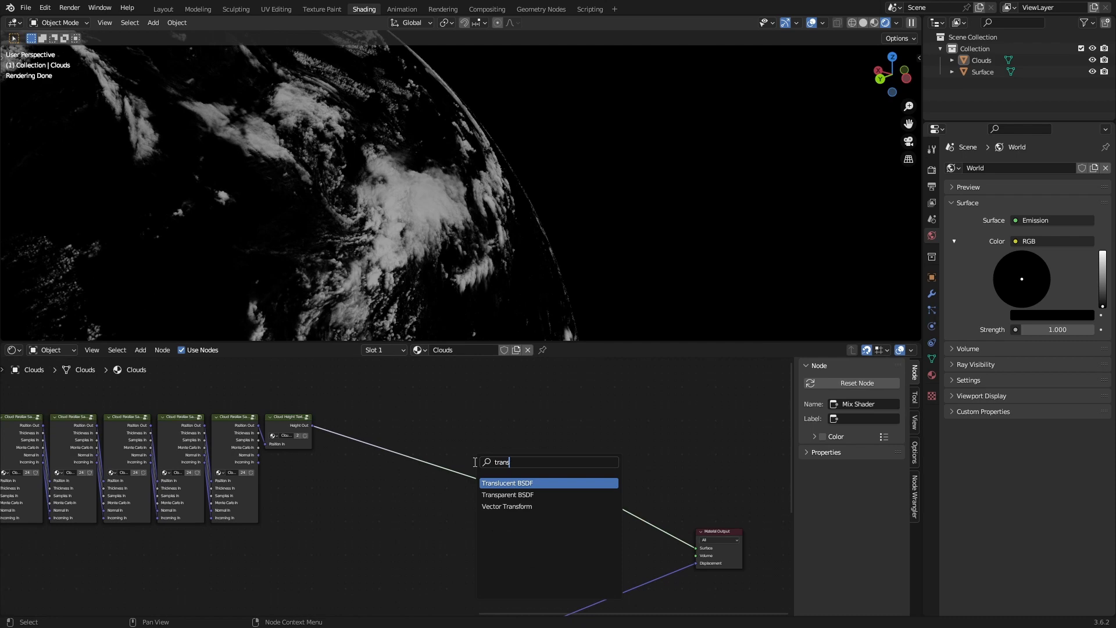
left_click(508, 495)
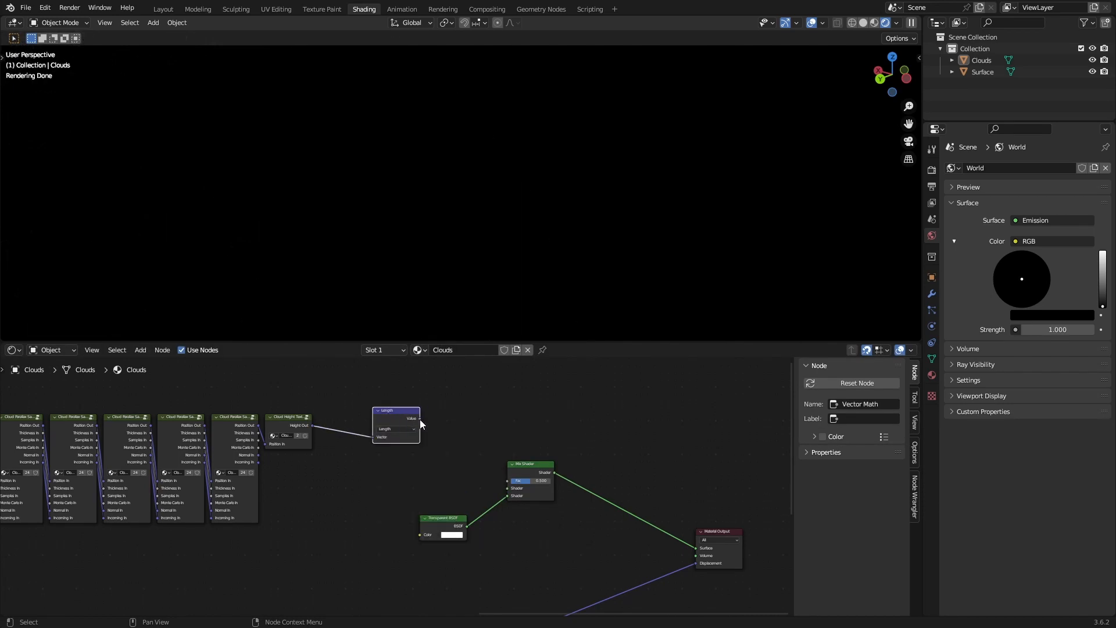
Step: Place a Vector Math Length node from the cloud height output into the Mix Shader factor
left_click_drag(396, 423, 375, 442)
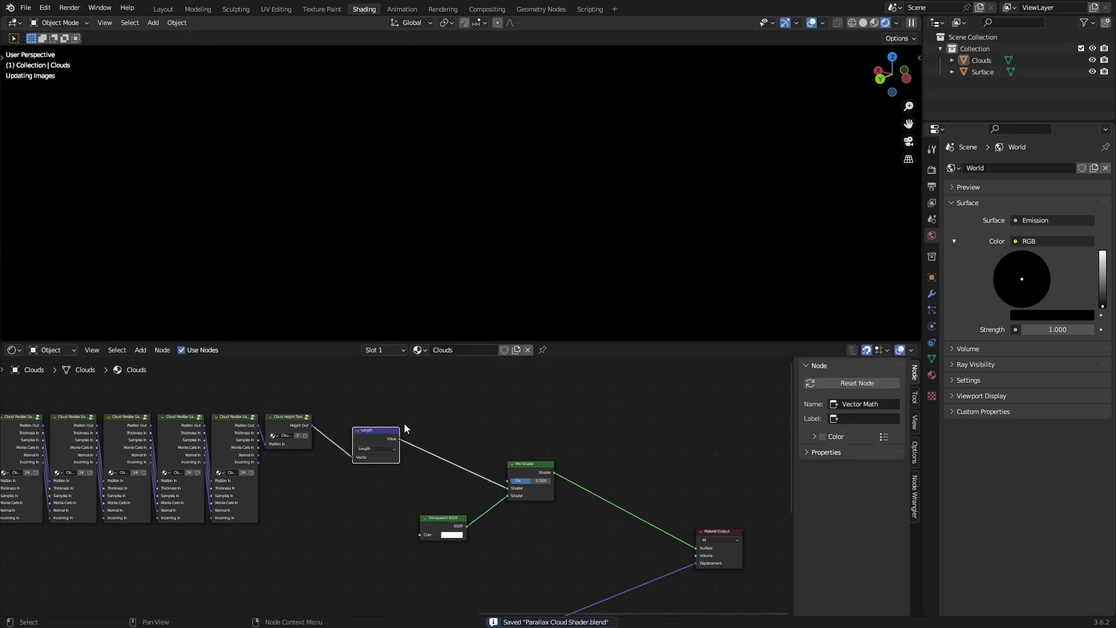
left_click(375, 432)
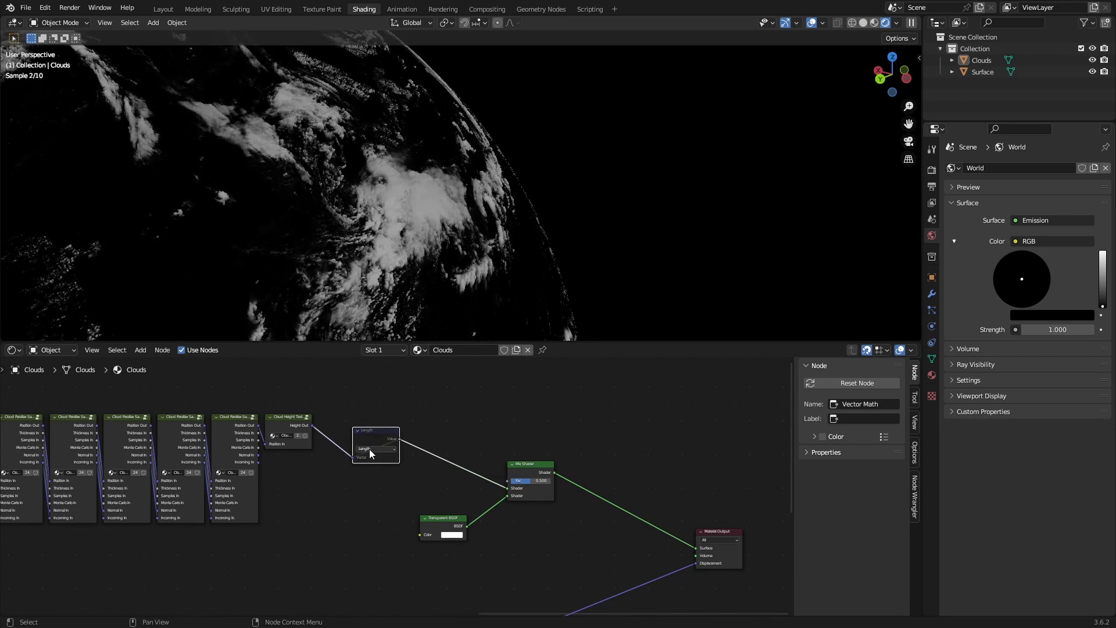
left_click(375, 430)
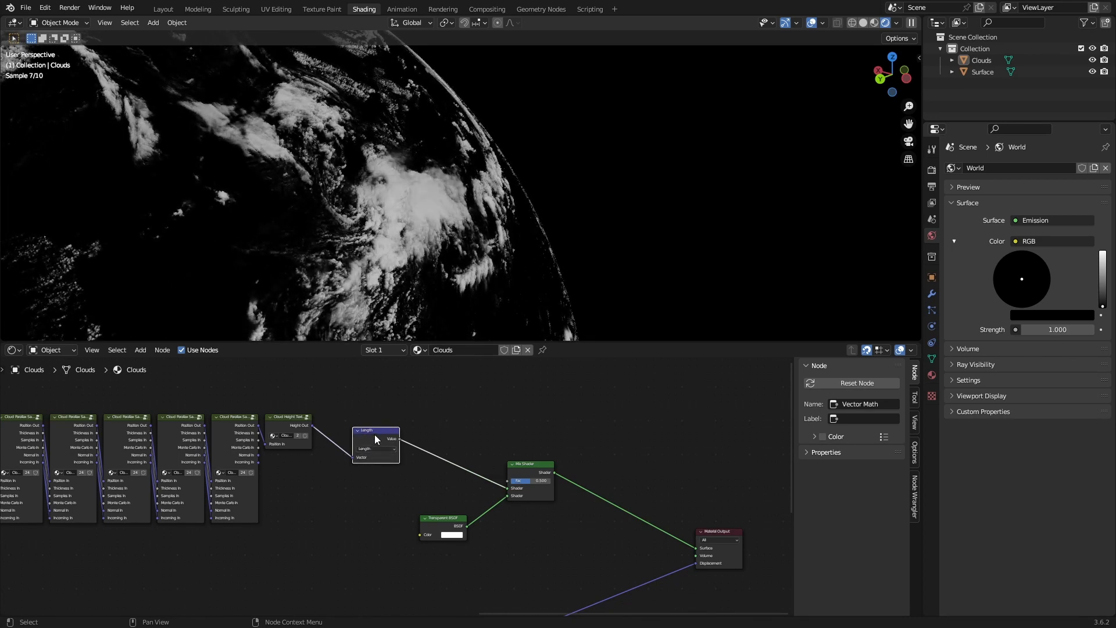
left_click_drag(375, 439, 362, 463)
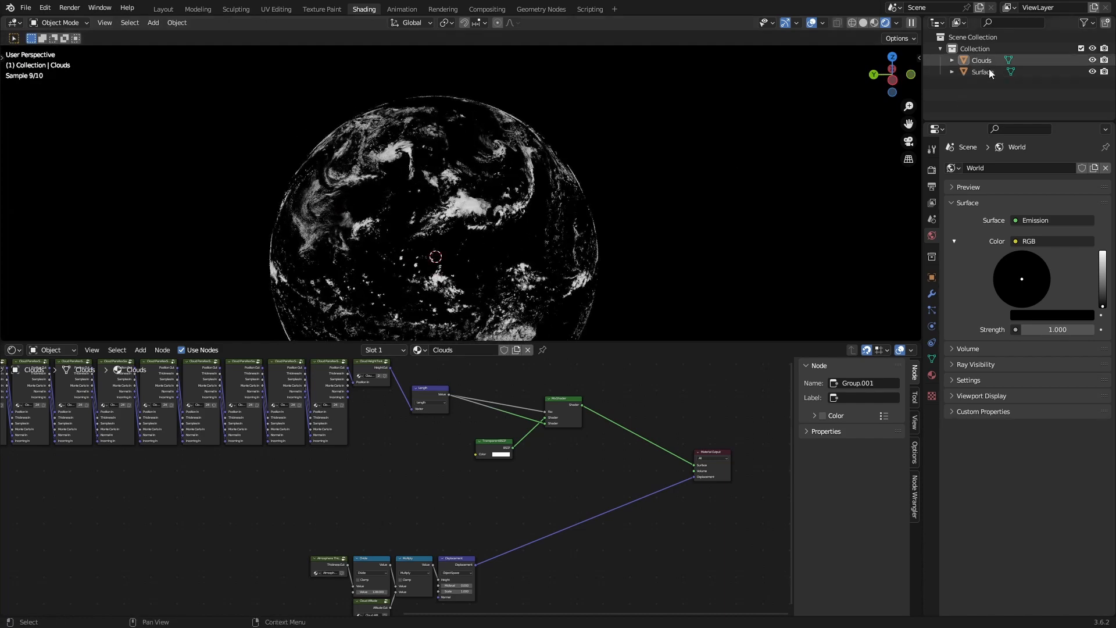
Step: Switch from the Clouds material to the Surface object's empty material
left_click(981, 72)
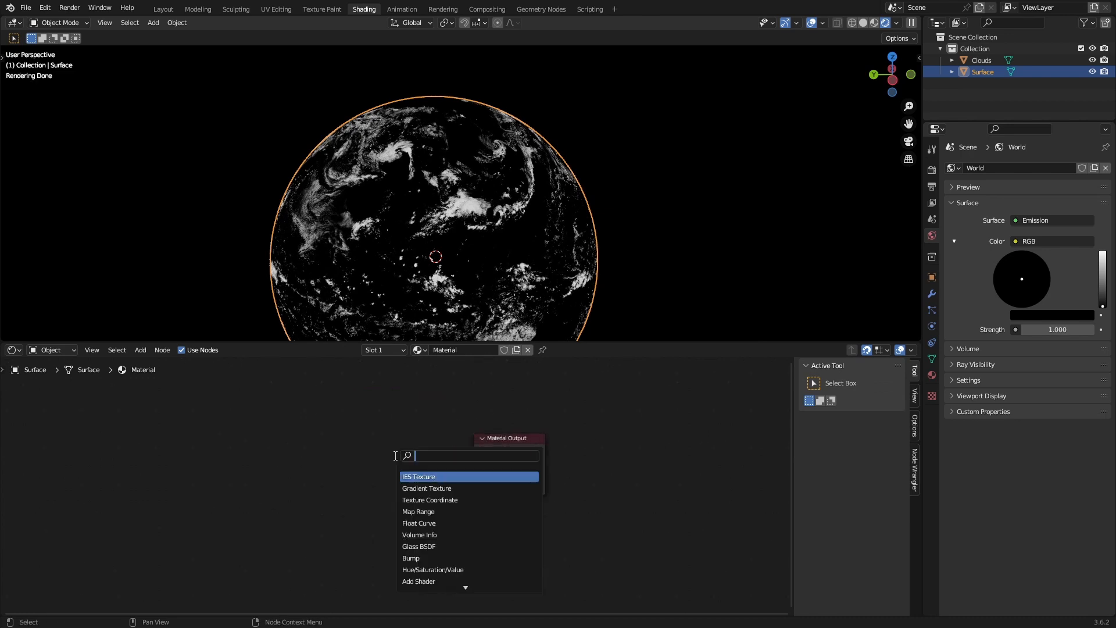
Step: Give the Surface a brown RGB colour and set viewport Clip Start to .0001
left_click(419, 477)
type(".0001")
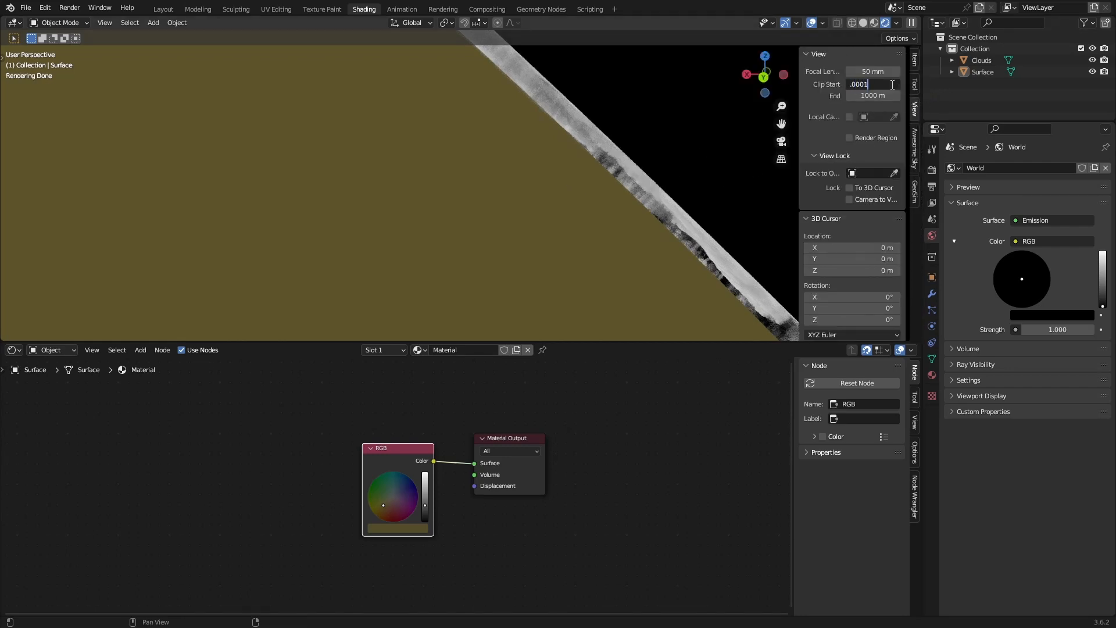
key("Return")
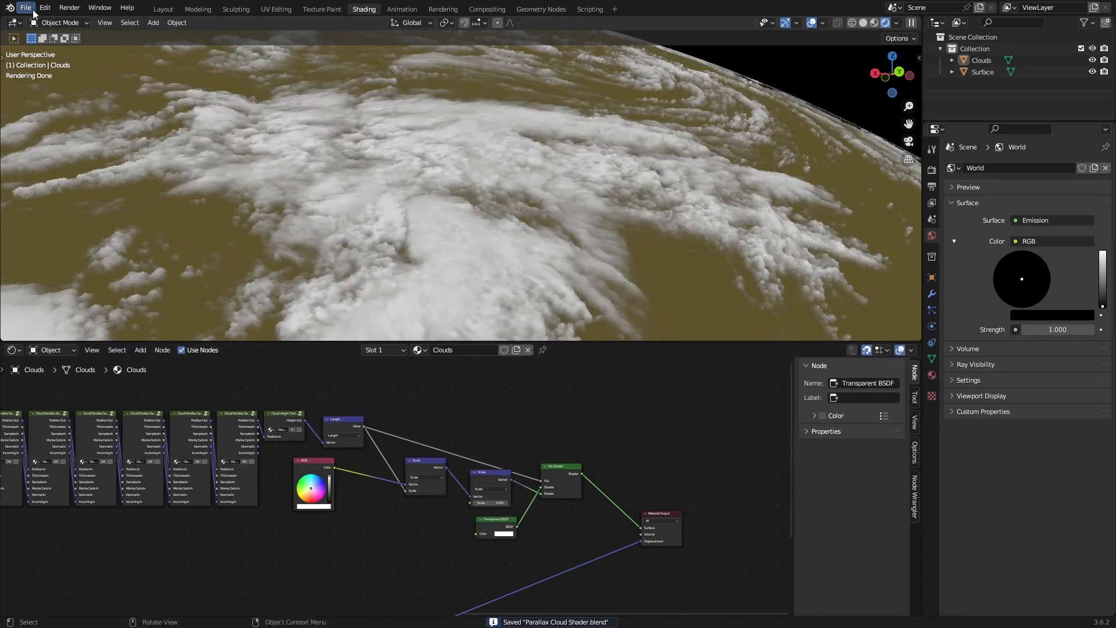
Step: Save a copy of the project via File > Save Copy
left_click(26, 7)
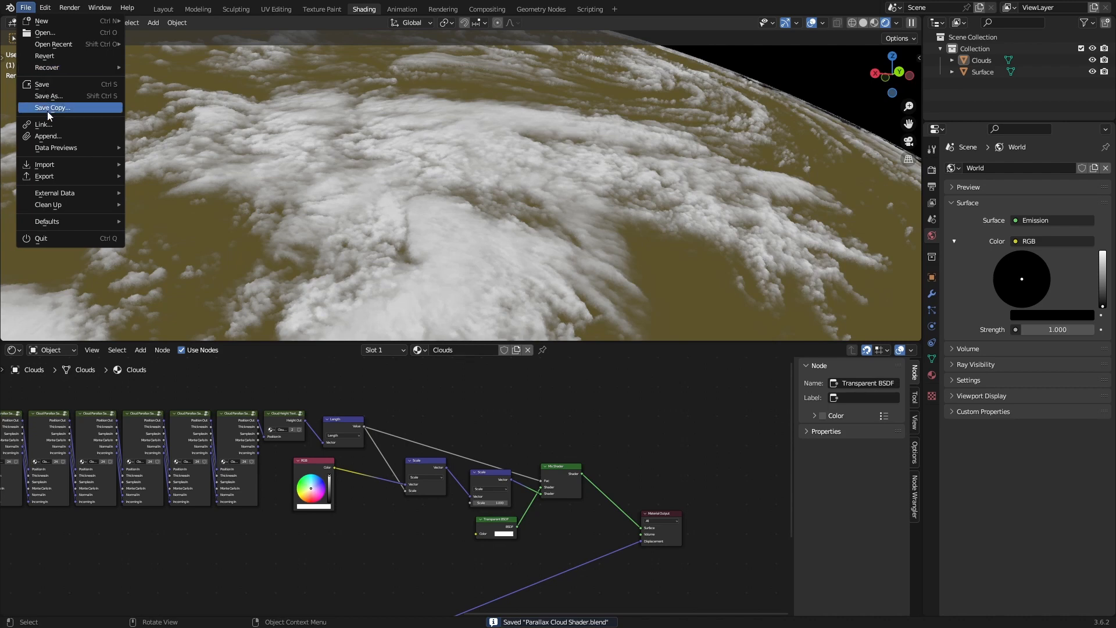
left_click(297, 247)
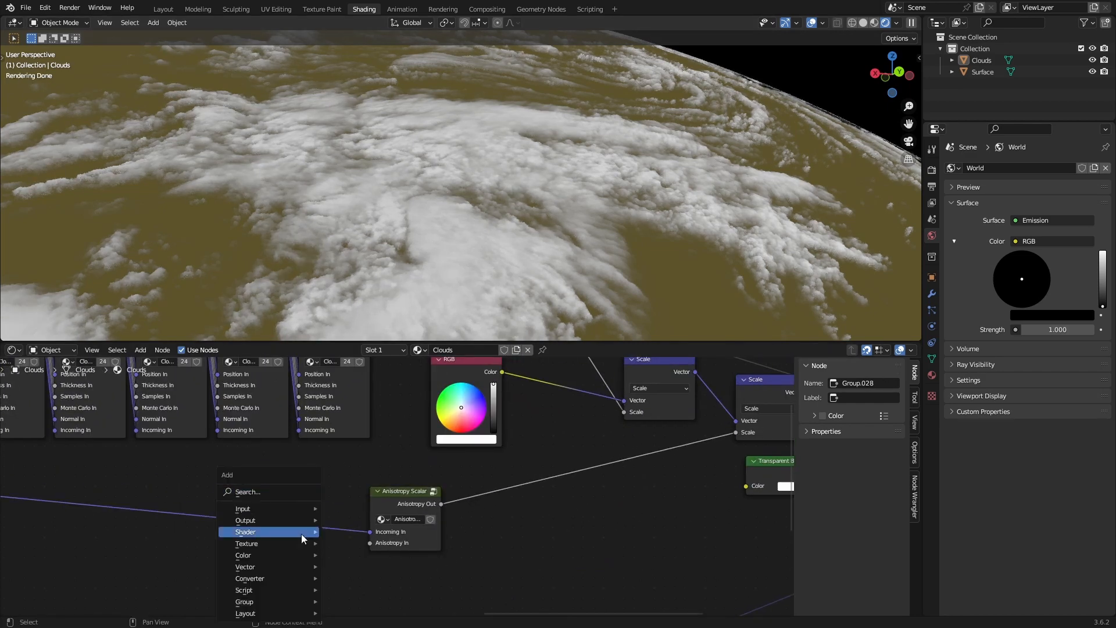
Step: Add a 0.9 Value feeding the Anisotropy Scalar and a Math Divide by 2
type("val")
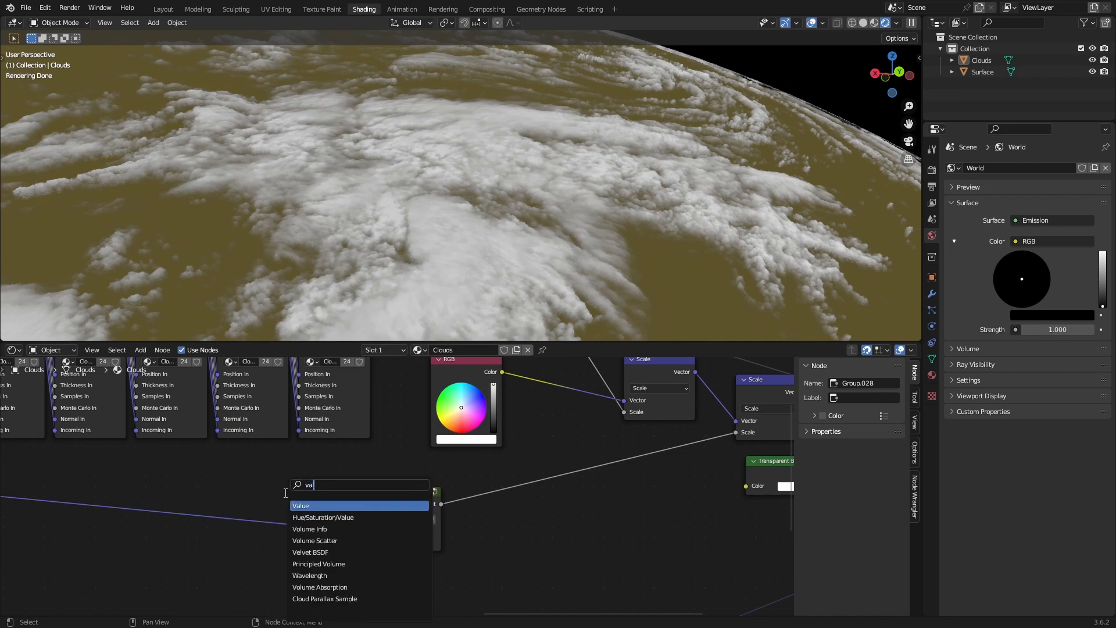
left_click(299, 505)
type("2")
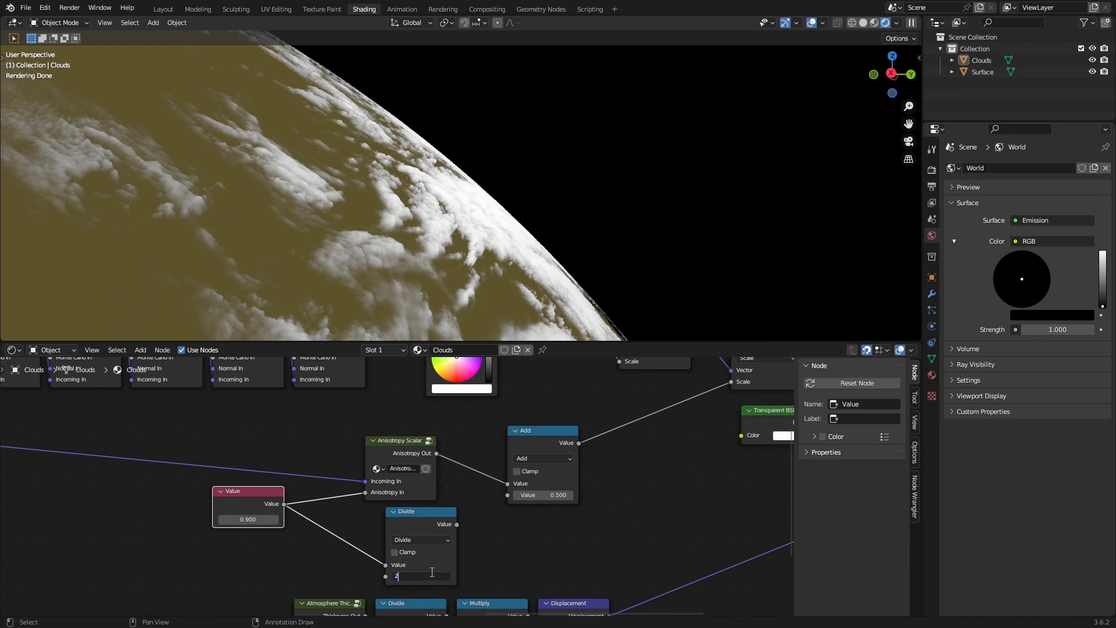
key("Return")
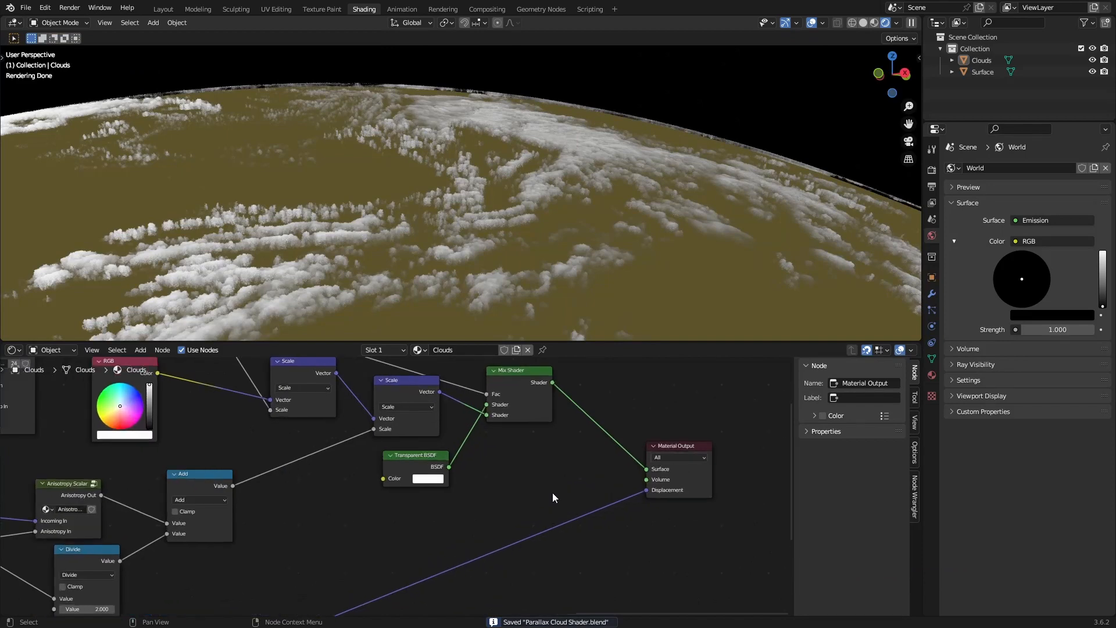
mouse_move(554, 455)
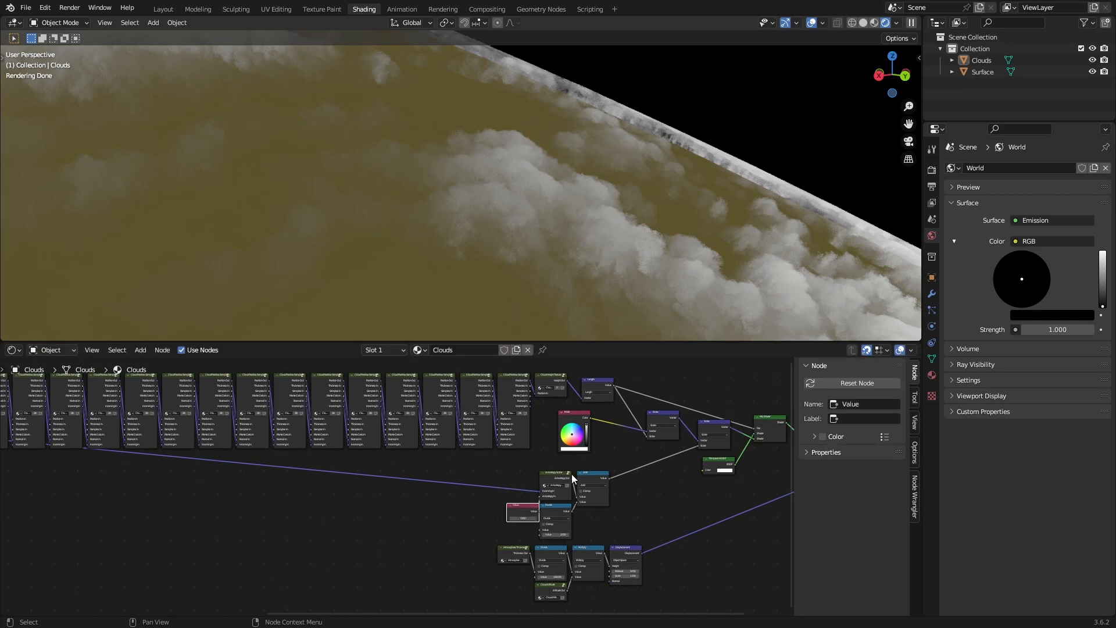
mouse_move(573, 479)
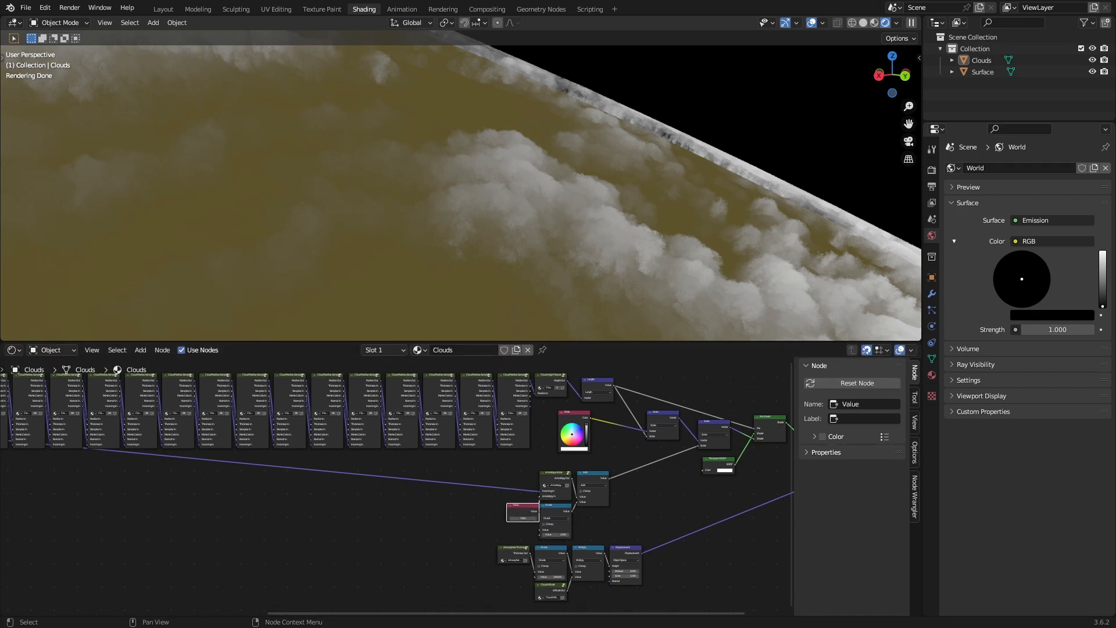